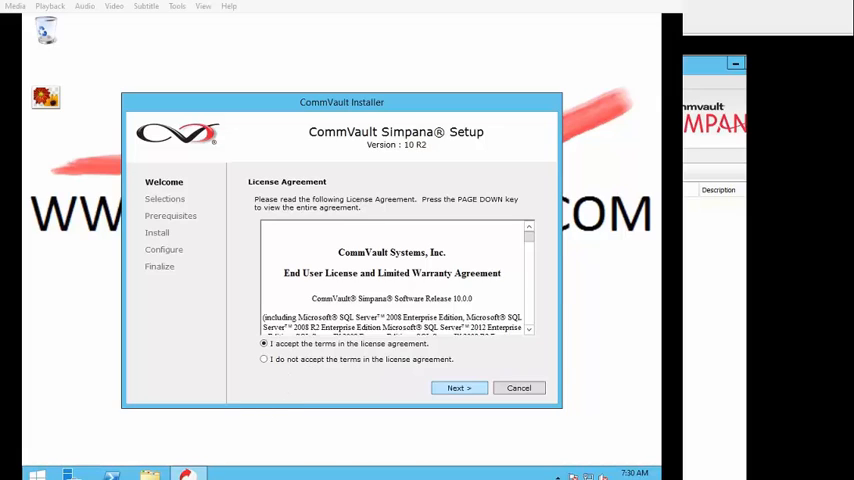
# - Proceed past the accepted license and choose a Custom installation type
pyautogui.click(460, 388)
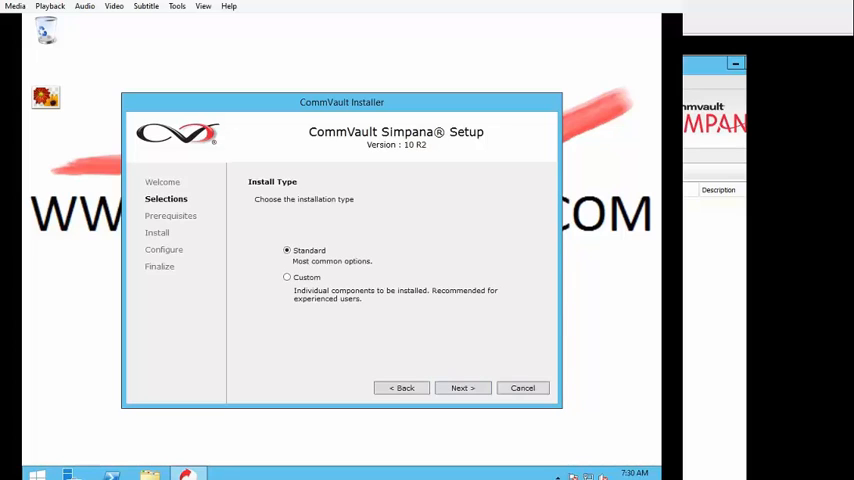
pyautogui.click(288, 276)
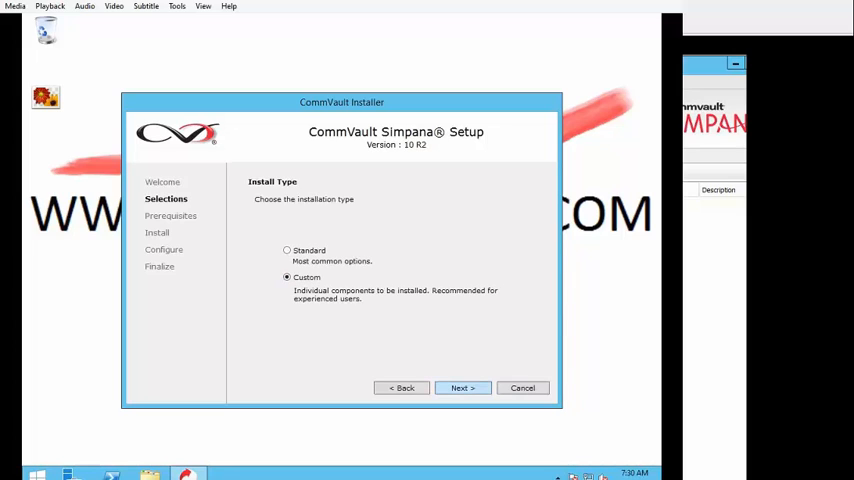
pyautogui.click(462, 388)
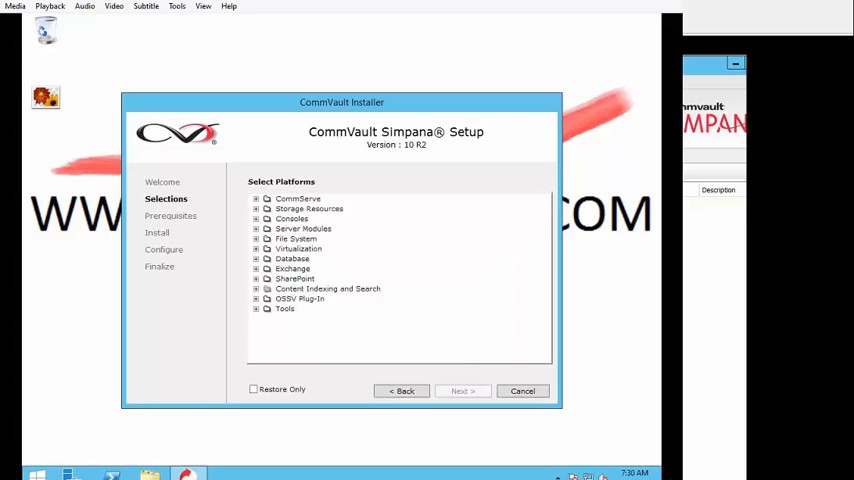
# - Expand the platform tree and select CommCell Console, Web Console, Web Server and Workflow components
pyautogui.click(256, 198)
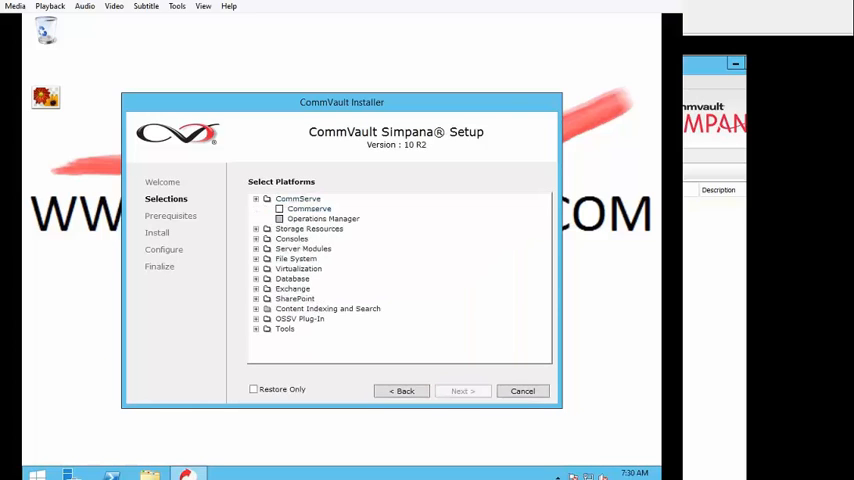
pyautogui.click(280, 208)
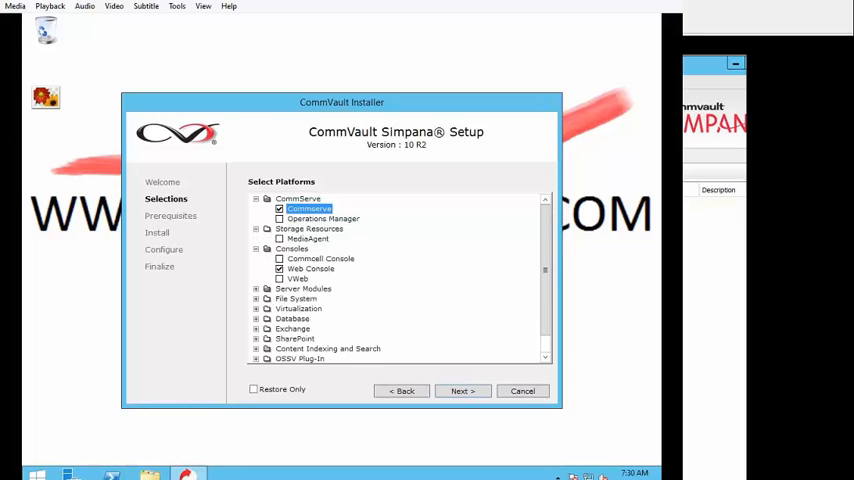
pyautogui.moveTo(320, 258)
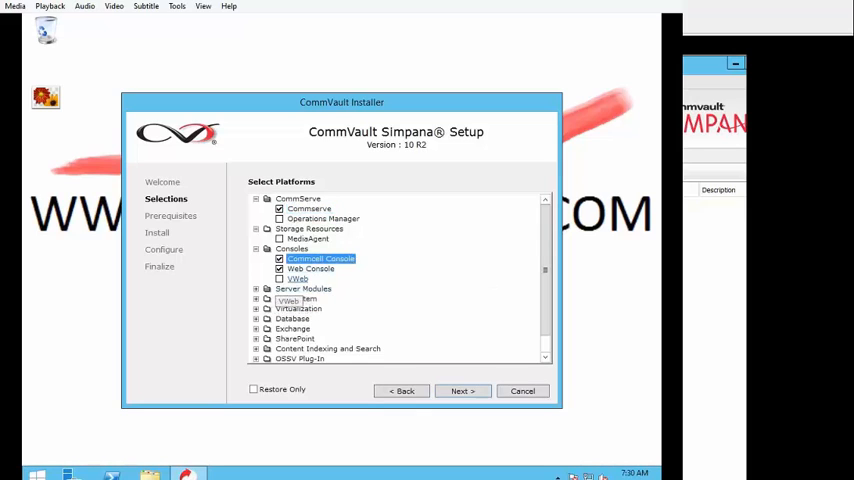
pyautogui.scroll(-3)
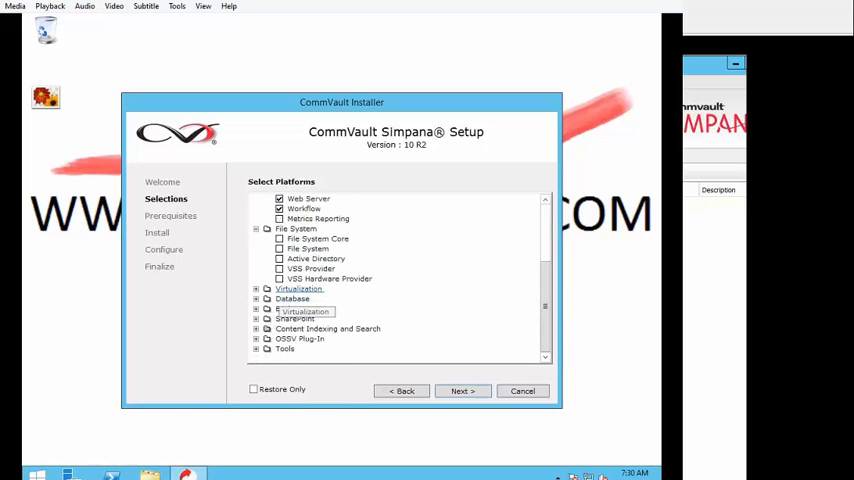
pyautogui.click(256, 288)
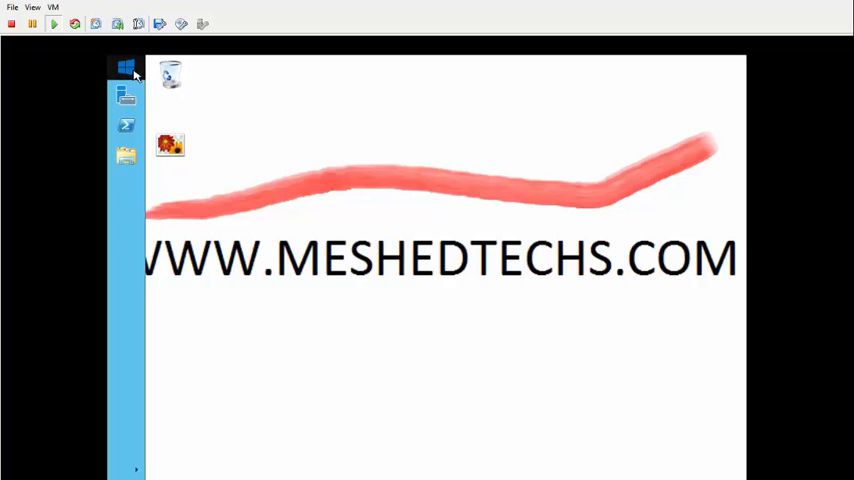
# - Launch CommVault Process Manager to view the services list and their statuses
pyautogui.click(126, 68)
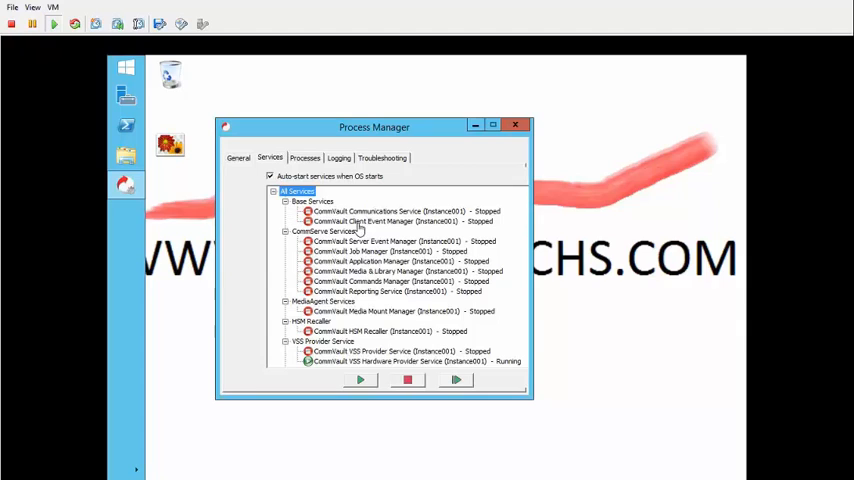
pyautogui.moveTo(522, 348)
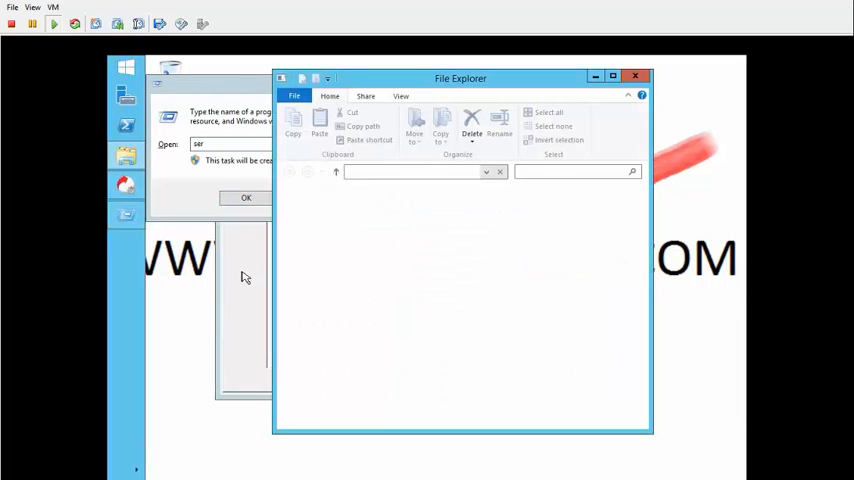
# - Review the CommVault VSS Provider Service log-on settings in services.msc and confirm all services running
pyautogui.click(336, 96)
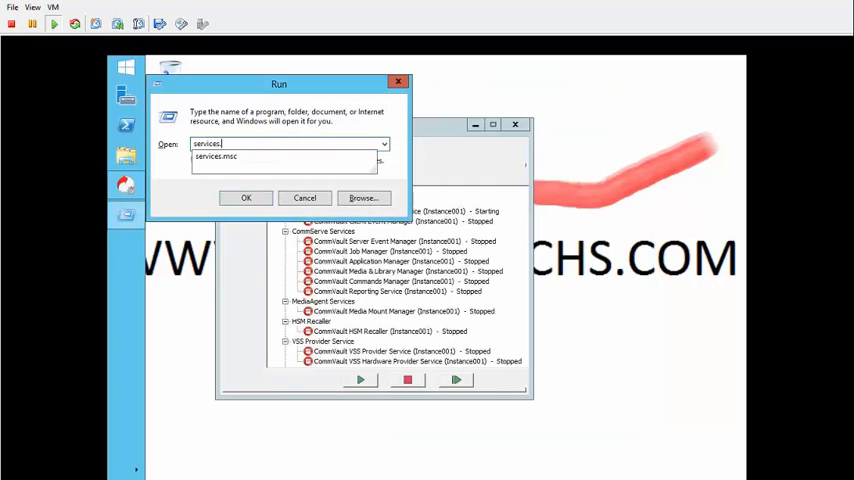
pyautogui.click(244, 196)
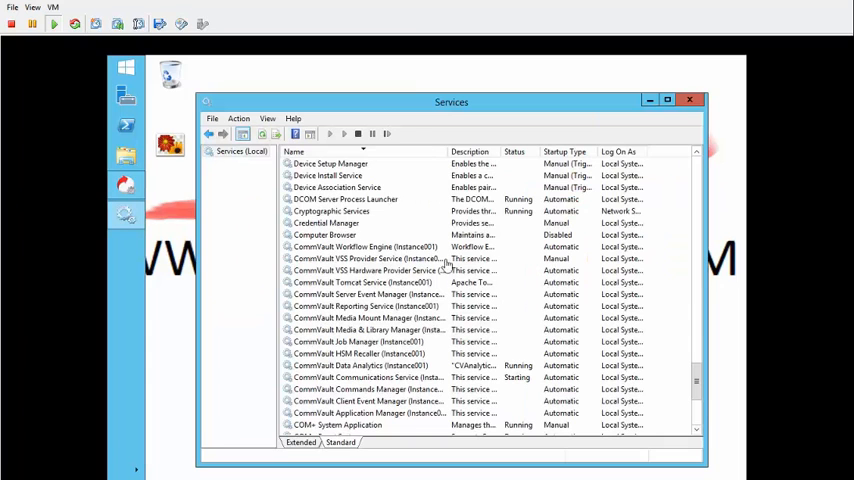
pyautogui.click(366, 258)
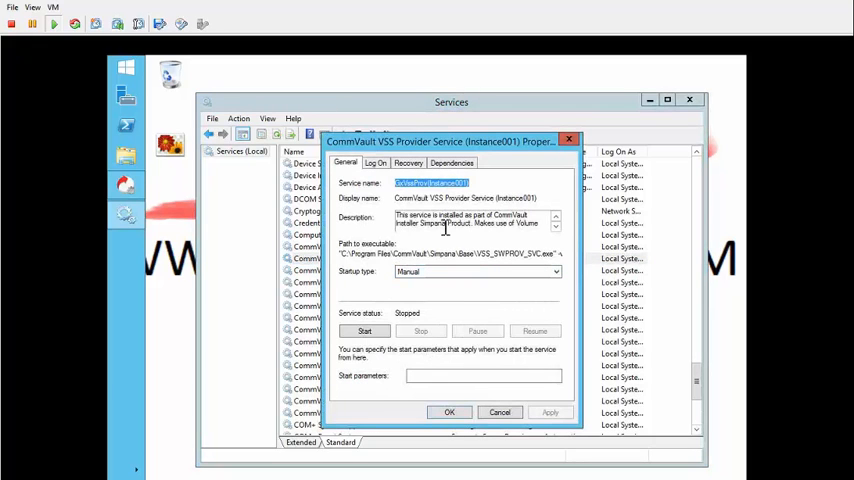
pyautogui.click(372, 164)
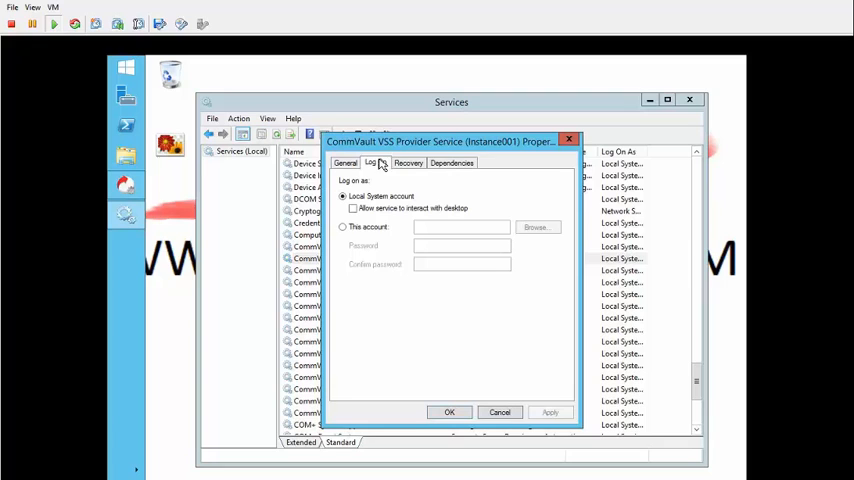
pyautogui.click(346, 164)
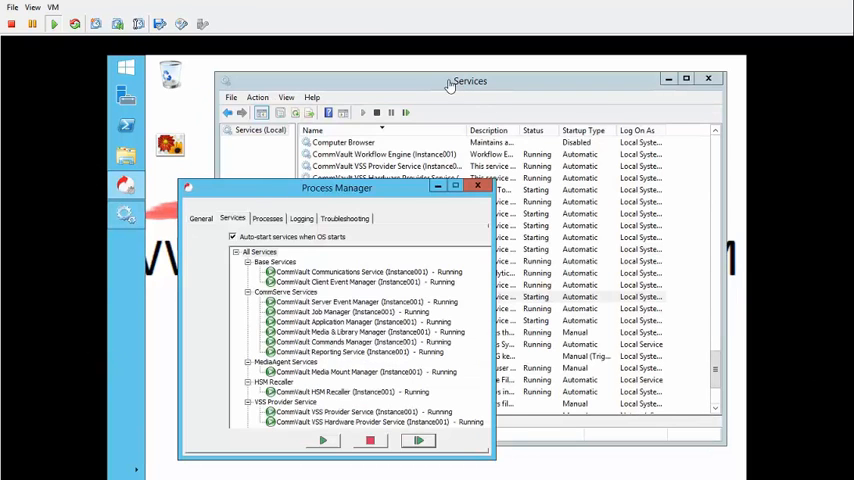
pyautogui.click(478, 186)
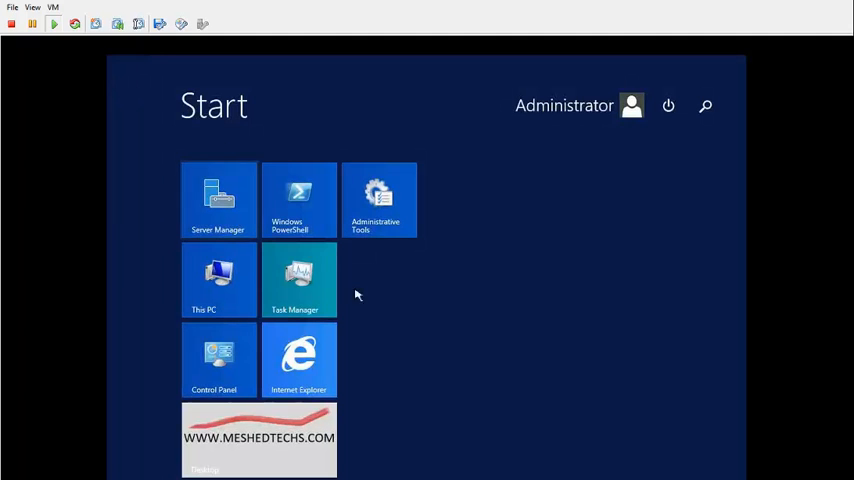
# - Launch the CommCell Console and sign in as admin
pyautogui.click(704, 104)
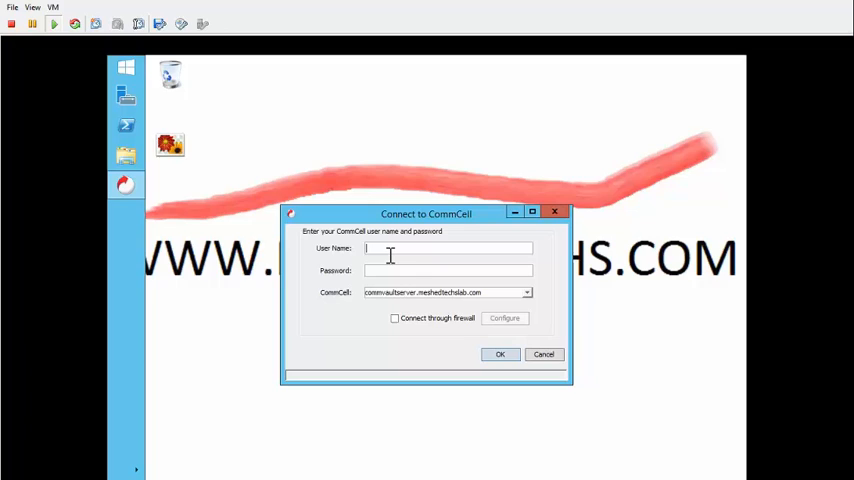
pyautogui.write('admin')
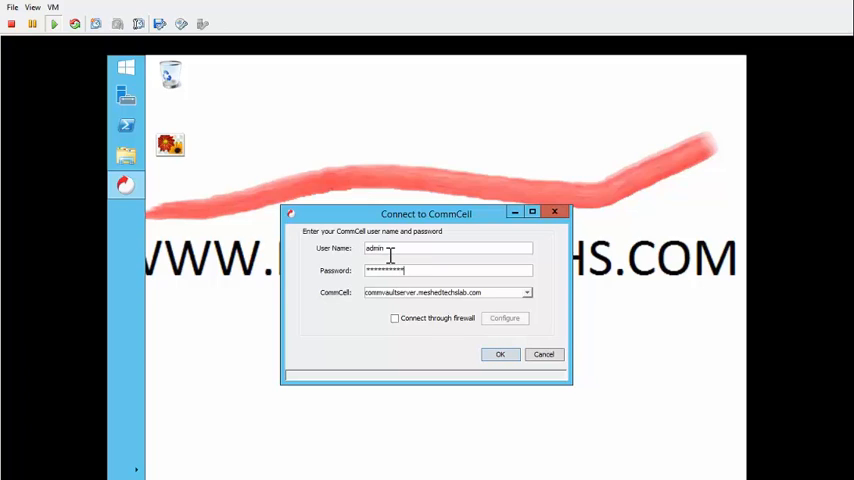
pyautogui.click(500, 354)
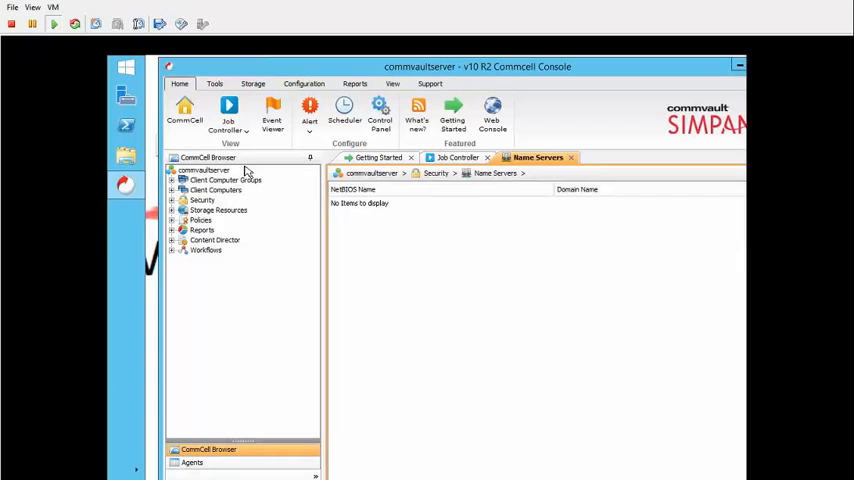
# - Under Security > Name Servers, start adding a new Active Directory domain
pyautogui.click(172, 210)
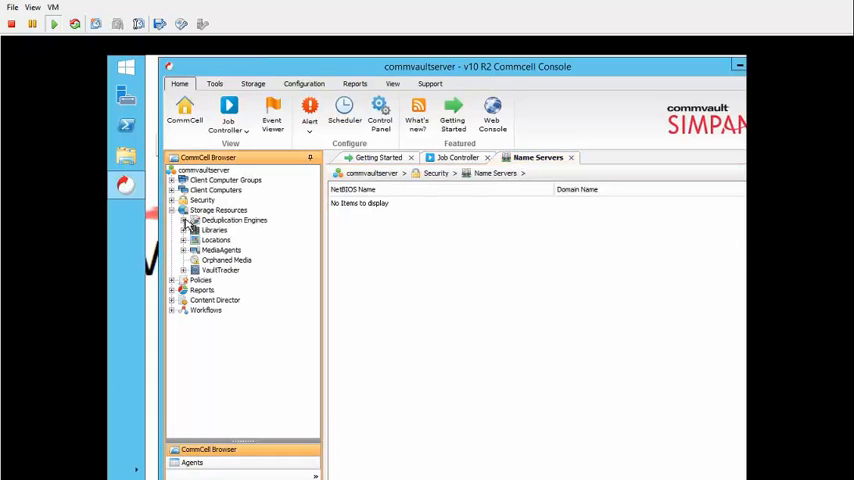
pyautogui.click(172, 200)
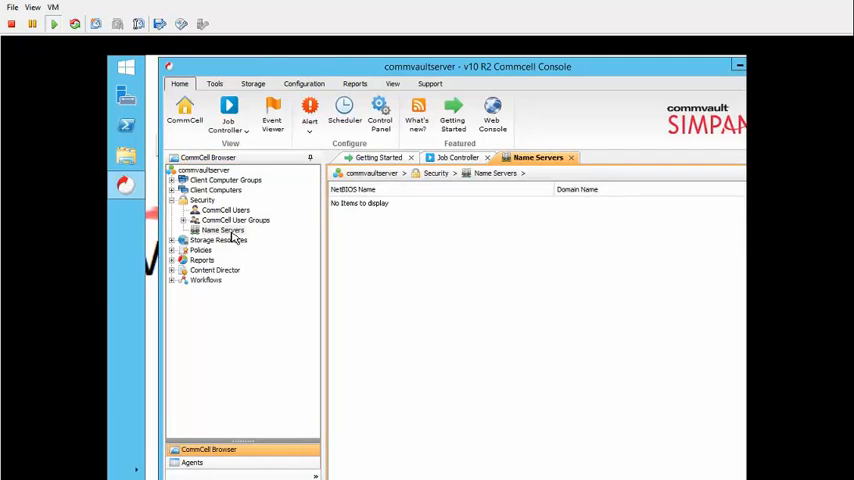
pyautogui.rightClick(222, 230)
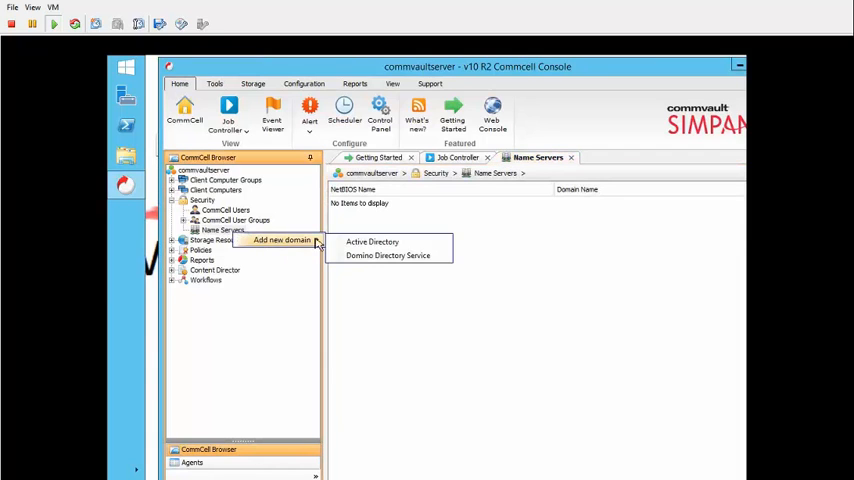
pyautogui.click(372, 240)
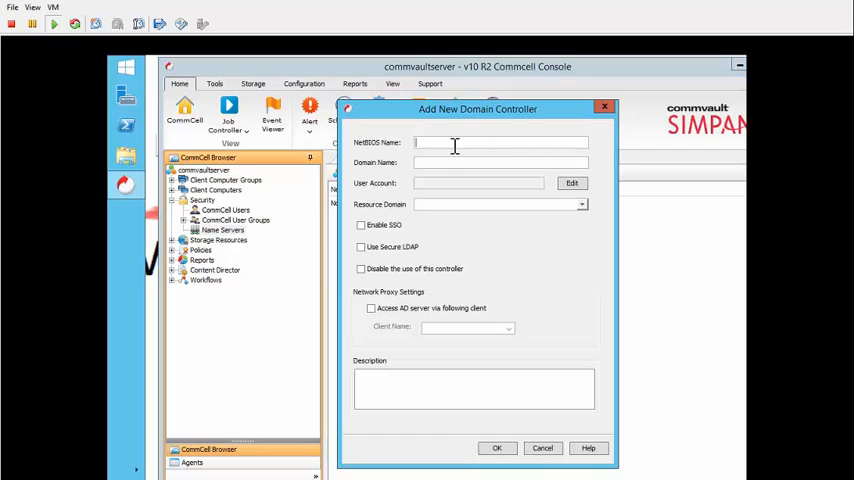
# - Enter the meshedtechlab.com domain and set its user account credentials
pyautogui.write('meshedtechslab.com')
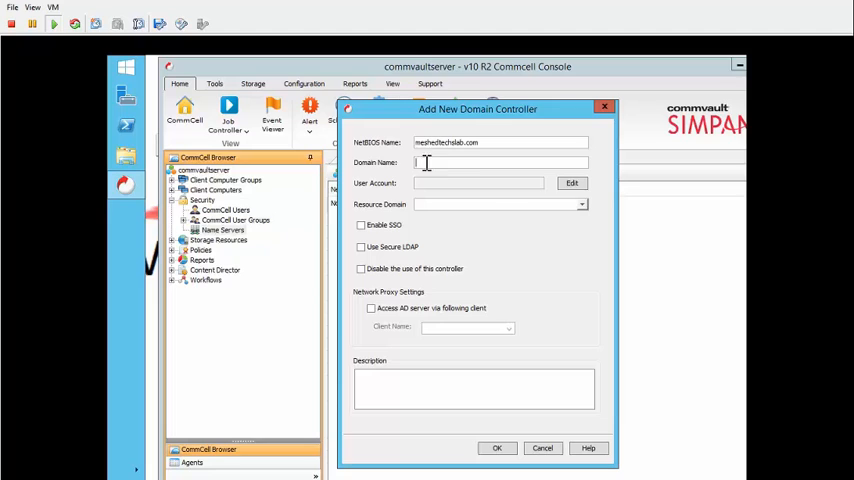
pyautogui.click(572, 182)
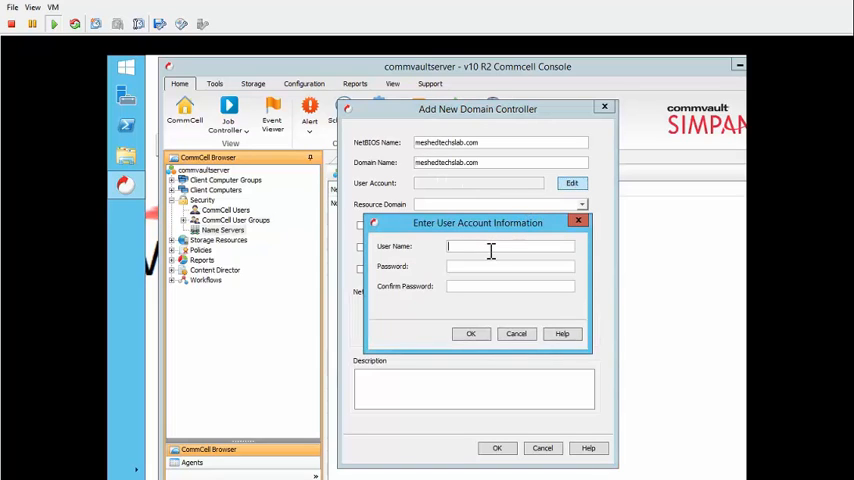
pyautogui.write('me')
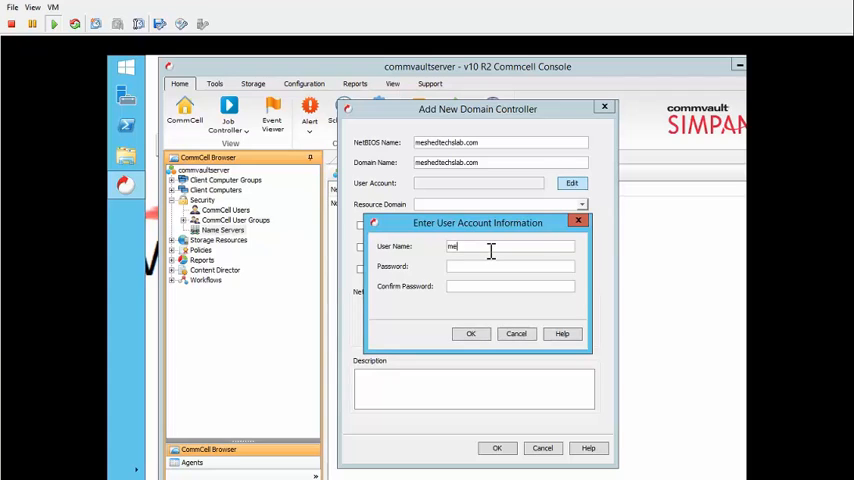
pyautogui.write('sh')
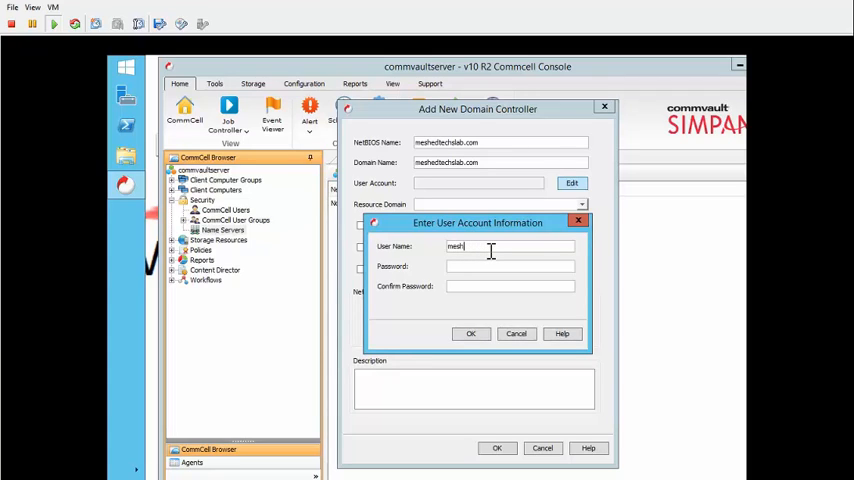
pyautogui.write('edtechs')
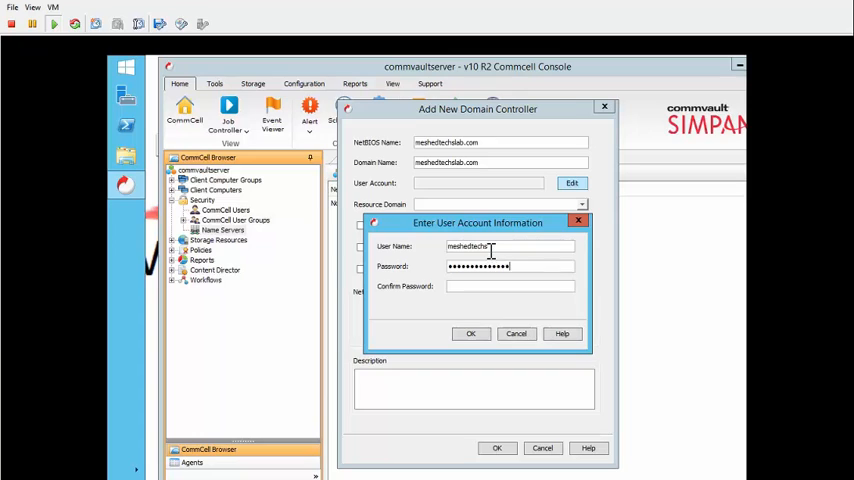
pyautogui.write('••••••••')
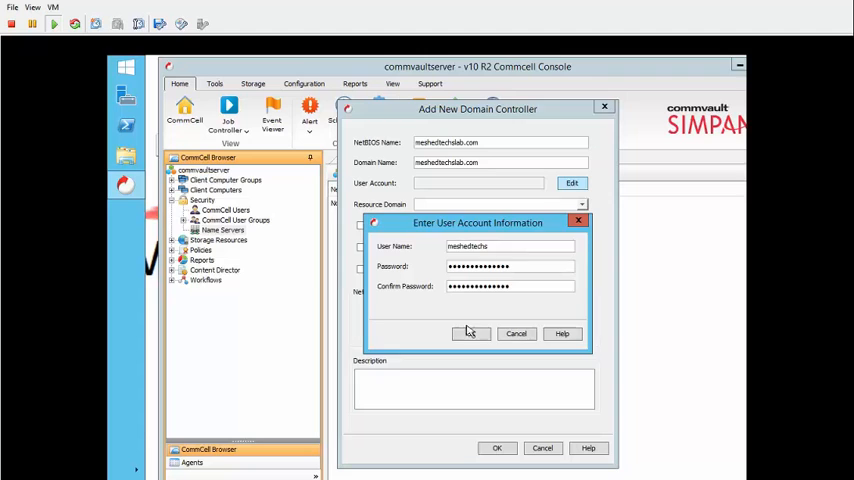
pyautogui.click(470, 332)
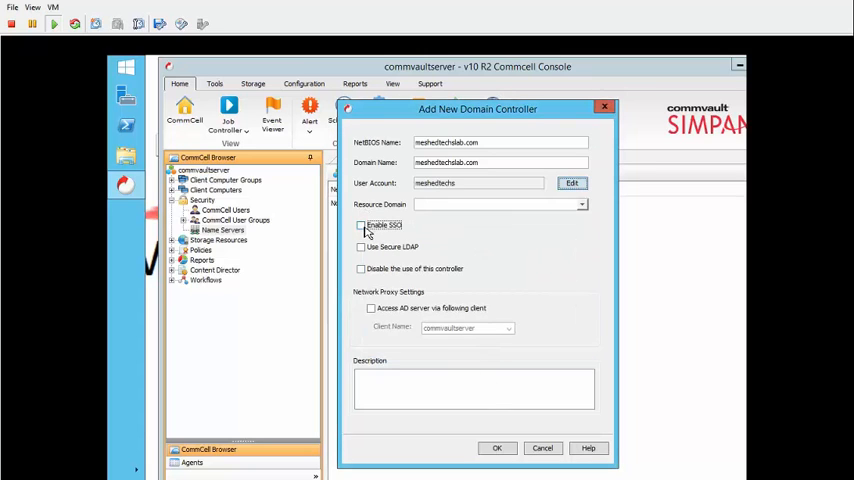
# - Enable SSO and accept the resolved NetBIOS name to add the domain controller
pyautogui.click(360, 224)
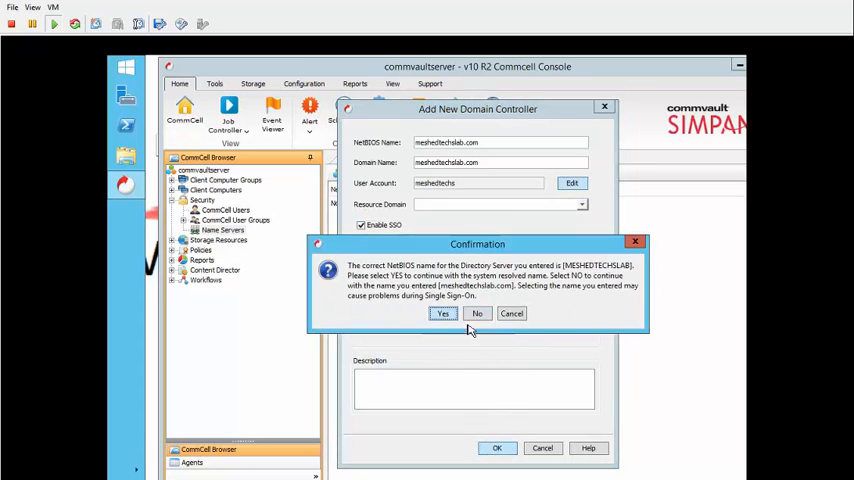
pyautogui.click(444, 312)
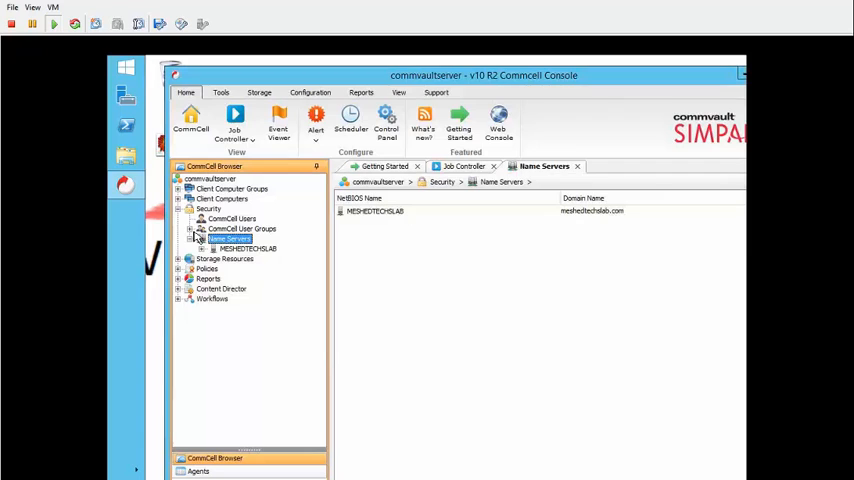
# - Review the master group members, list all CommCell user groups and open one
pyautogui.click(198, 228)
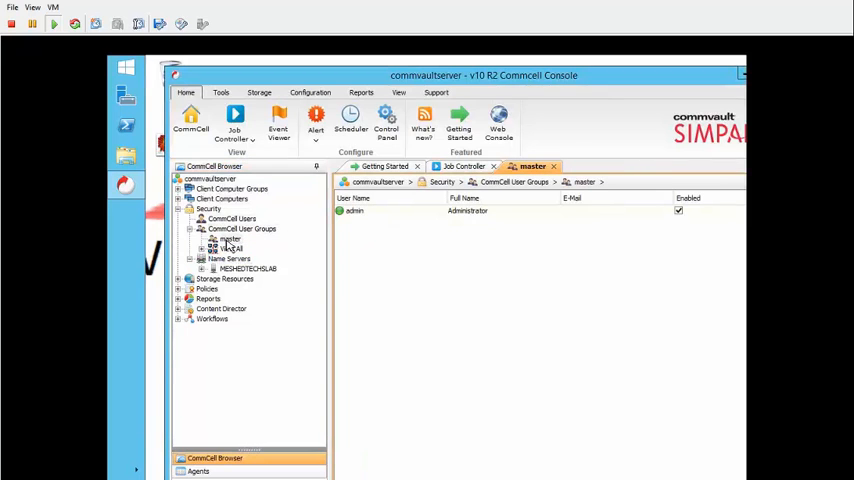
pyautogui.click(230, 240)
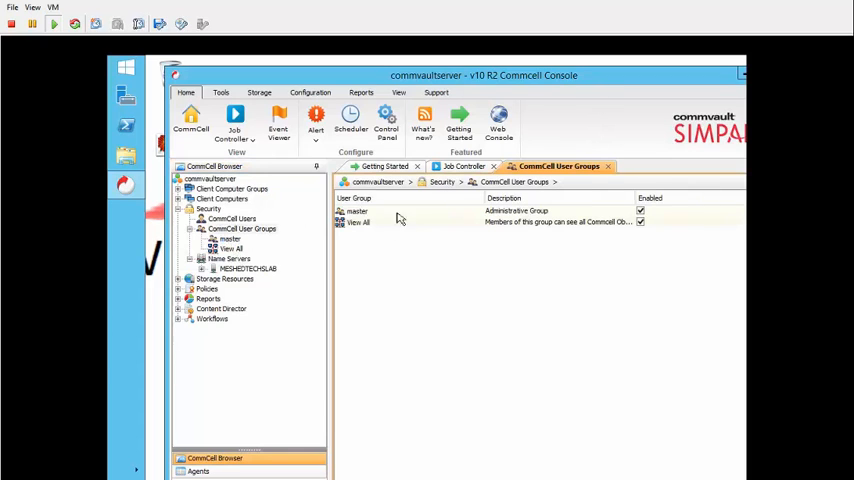
pyautogui.doubleClick(356, 212)
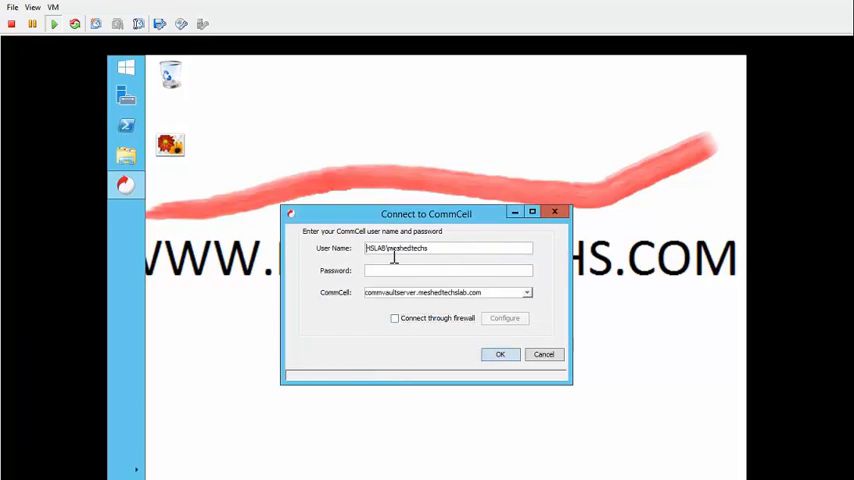
# - Sign in as admin and dismiss the license expiration warning
pyautogui.write('admin')
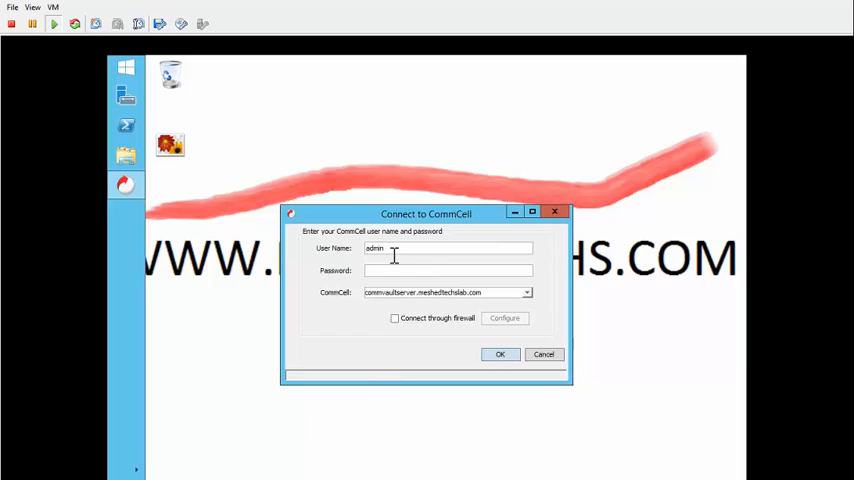
pyautogui.write('password')
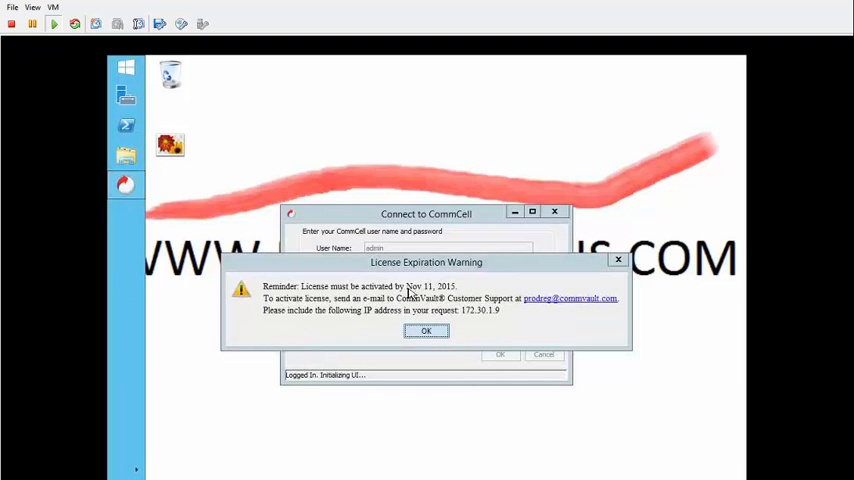
pyautogui.click(424, 332)
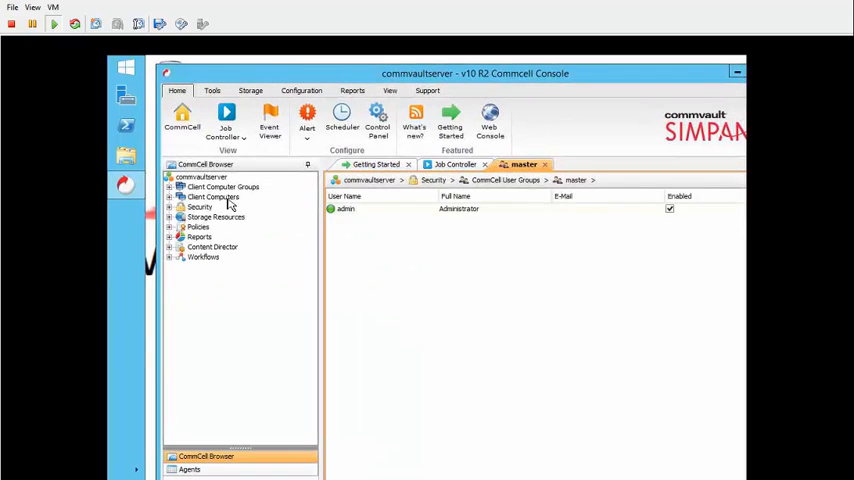
# - Expand Security and the MESHEDTECHLAB name server, and show the master group's members
pyautogui.click(172, 208)
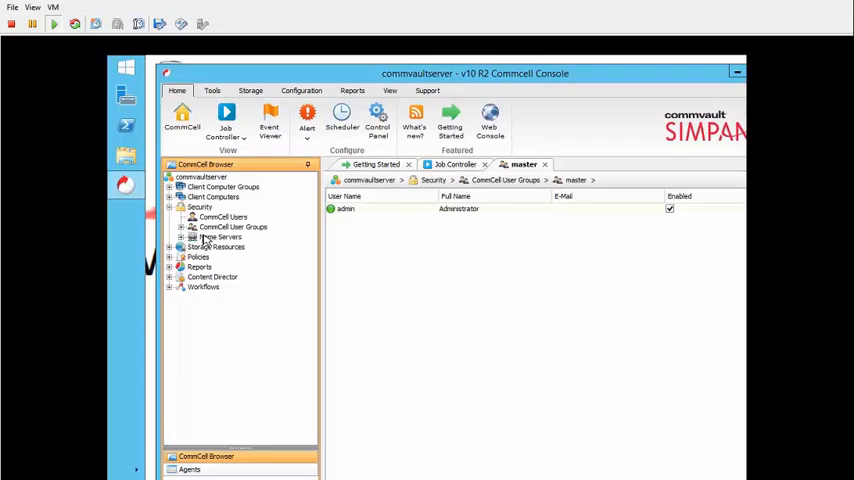
pyautogui.click(184, 236)
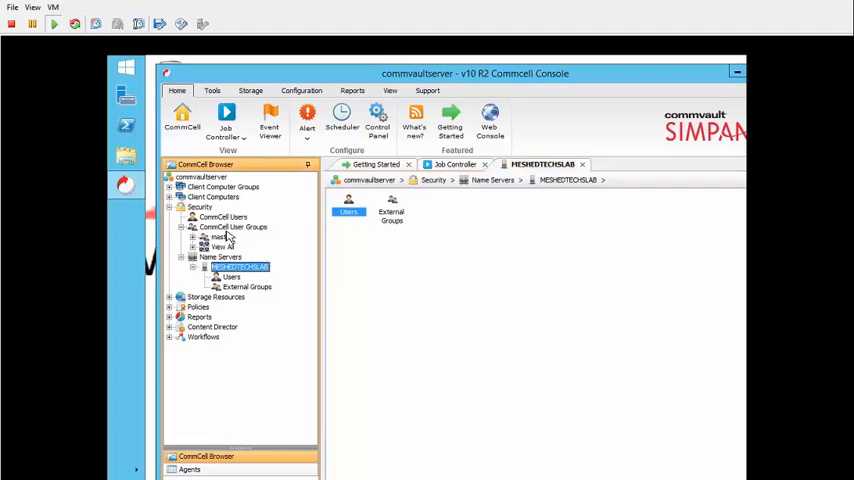
pyautogui.click(222, 236)
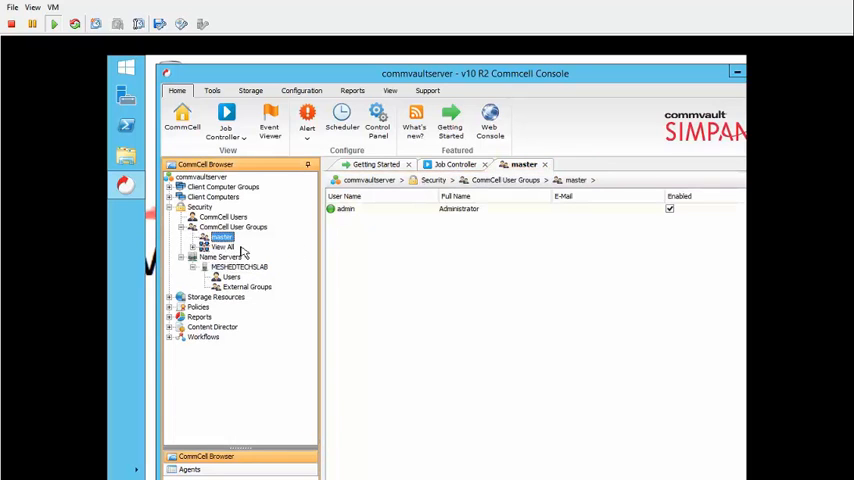
pyautogui.moveTo(222, 236)
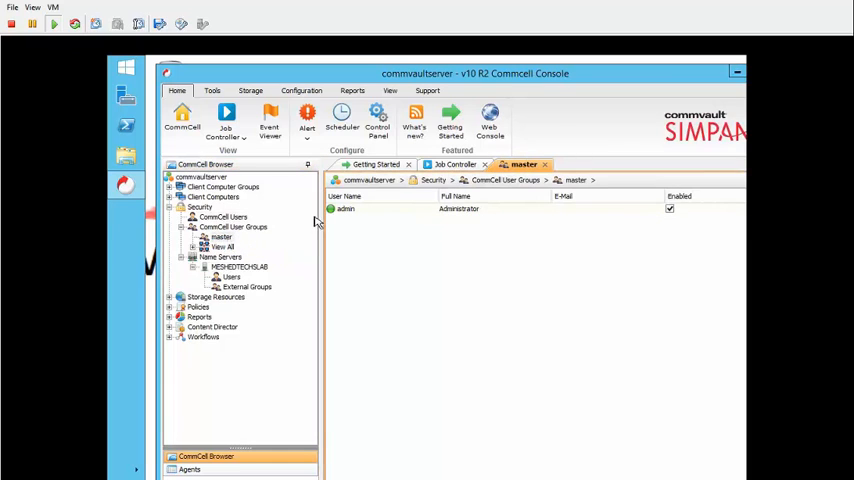
# - Inspect the admin user's actions and open the master group's properties
pyautogui.click(344, 208)
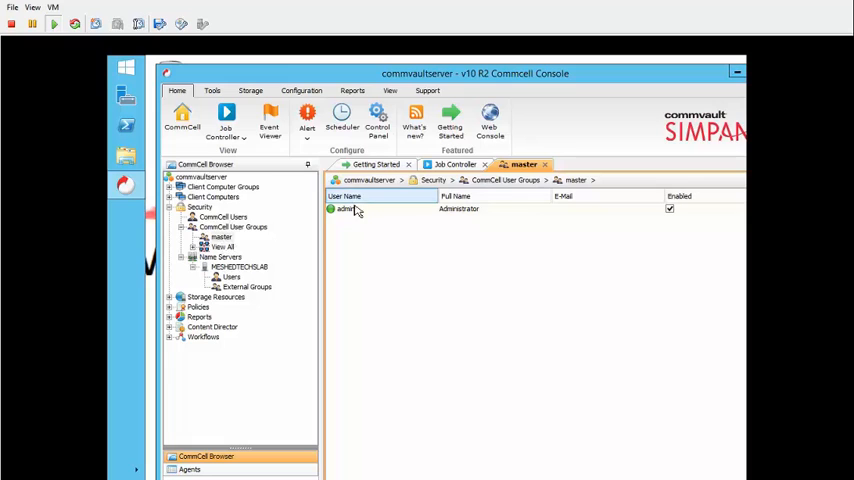
pyautogui.rightClick(344, 208)
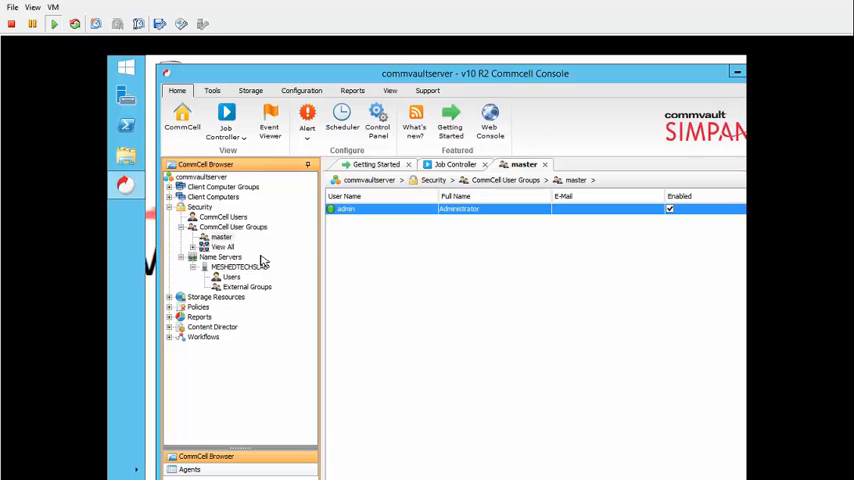
pyautogui.doubleClick(220, 236)
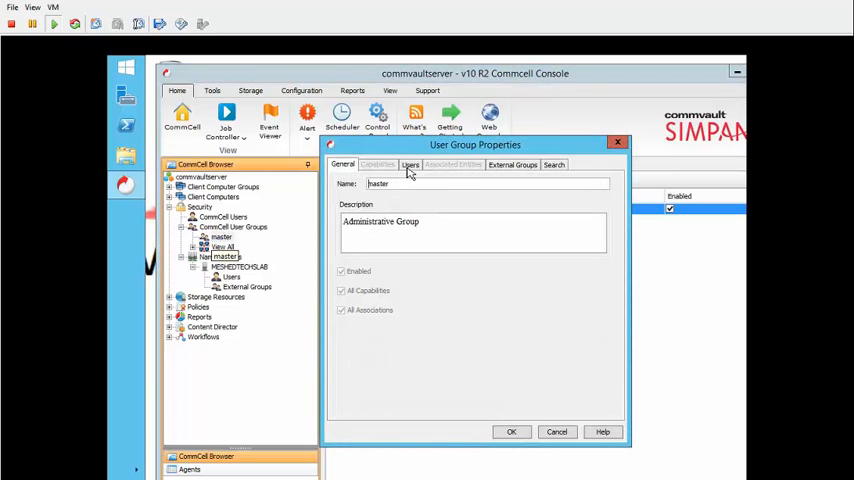
# - Move the MESHEDTECHLAB domain user into the master group's Member Users and save
pyautogui.click(408, 164)
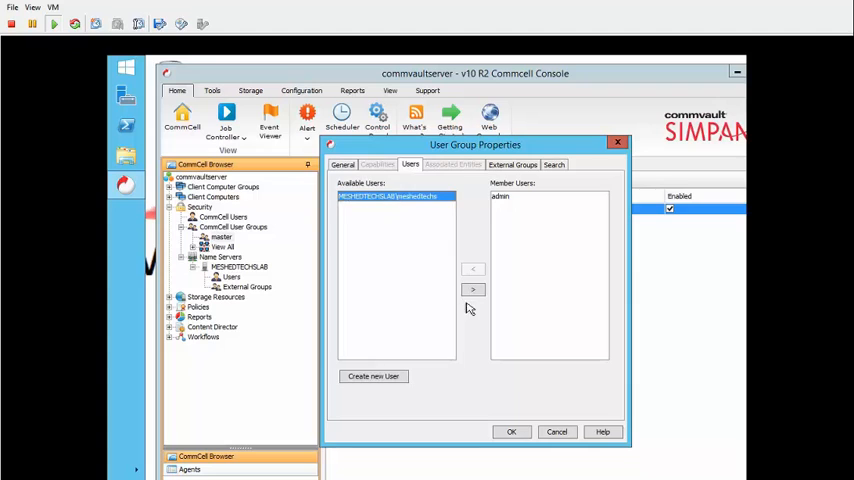
pyautogui.click(472, 288)
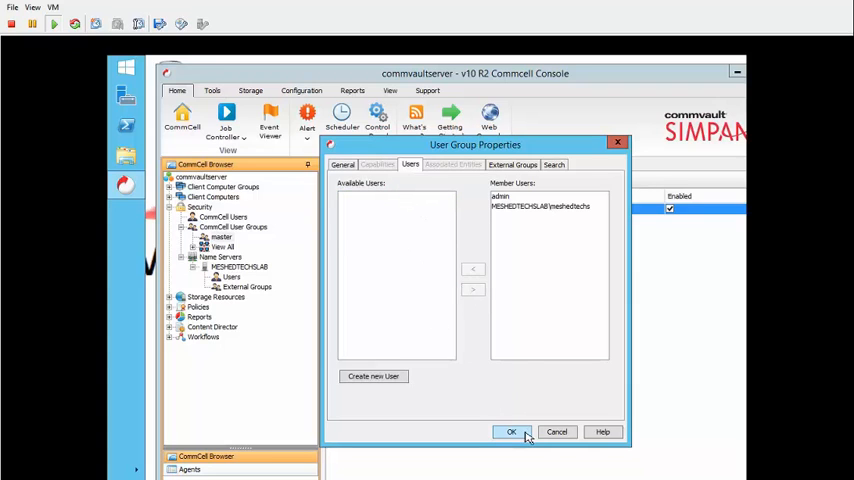
pyautogui.click(512, 432)
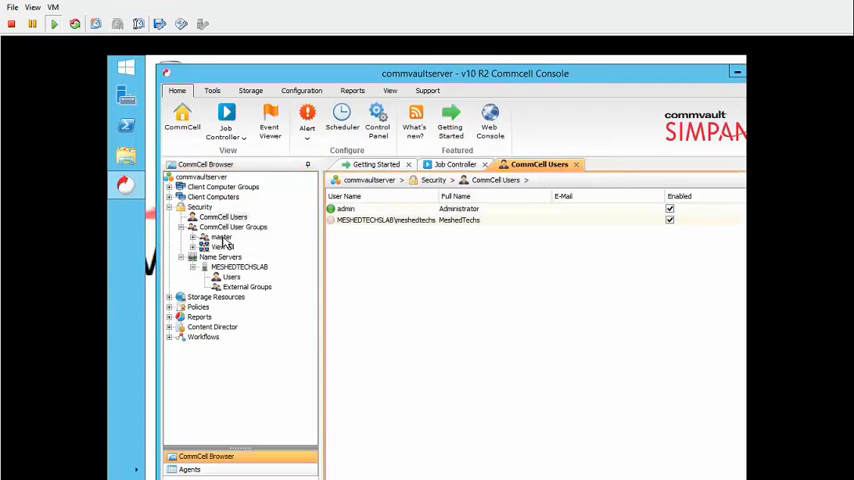
pyautogui.doubleClick(220, 236)
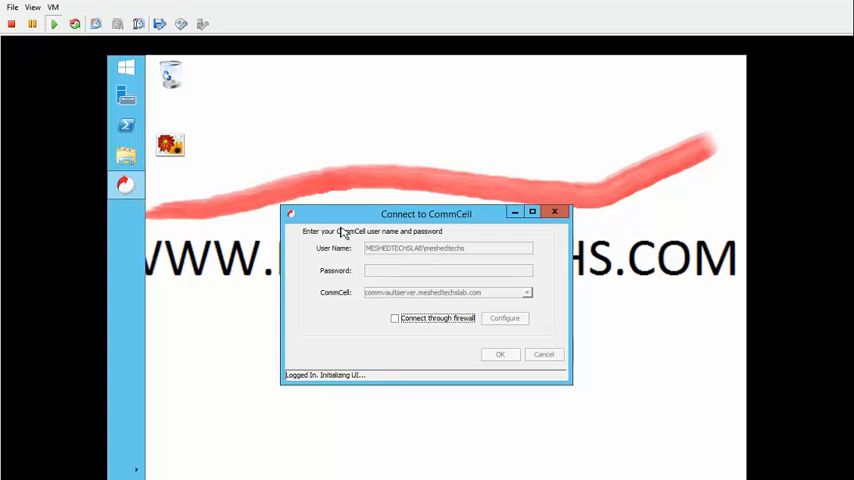
pyautogui.moveTo(252, 368)
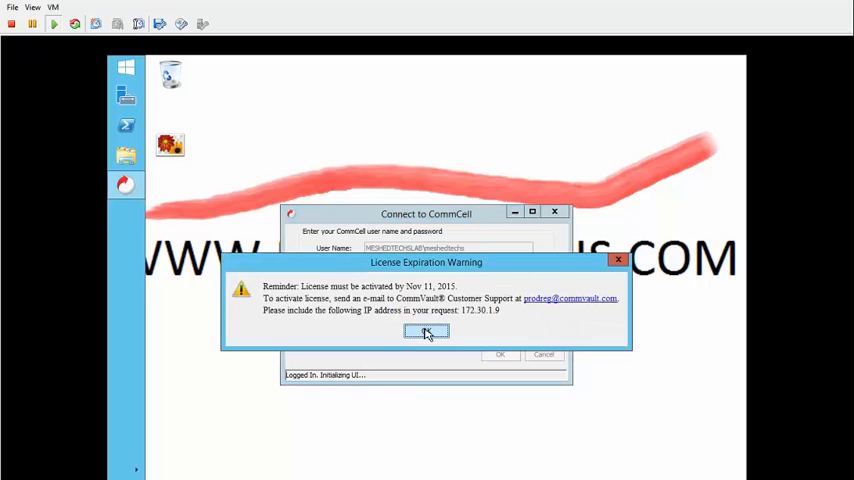
# - Dismiss the license expiration reminder to reach the Getting Started page
pyautogui.click(426, 332)
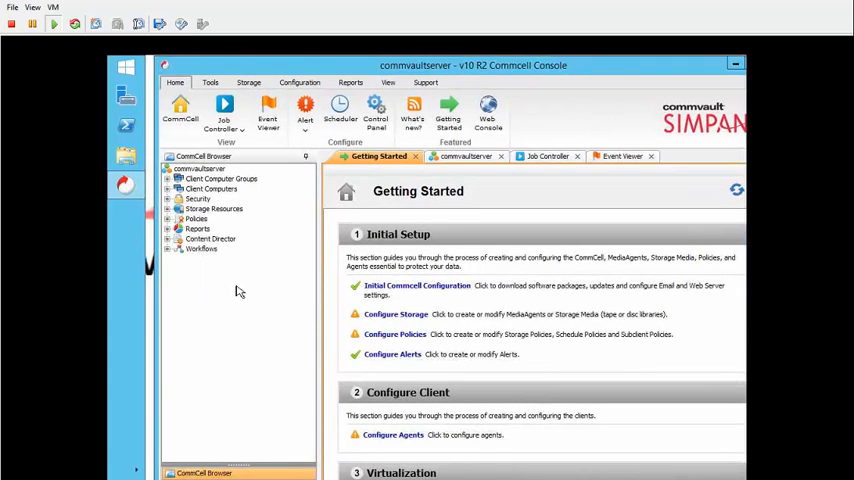
pyautogui.moveTo(220, 304)
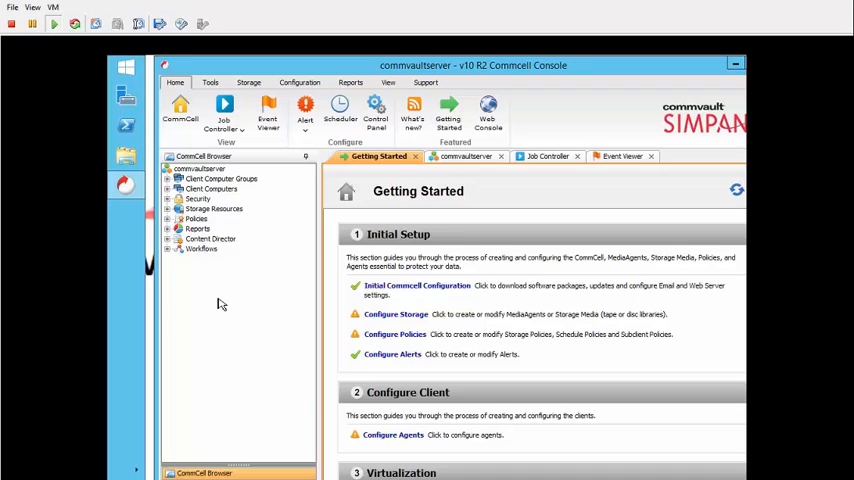
pyautogui.moveTo(176, 200)
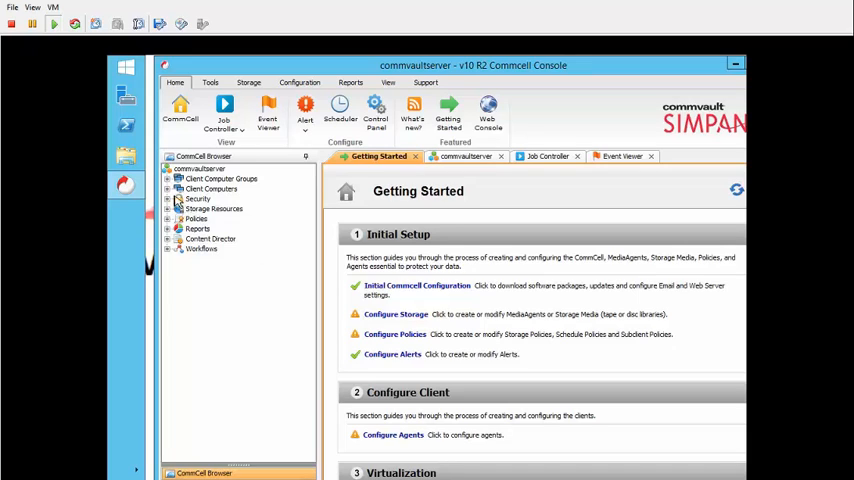
pyautogui.moveTo(176, 200)
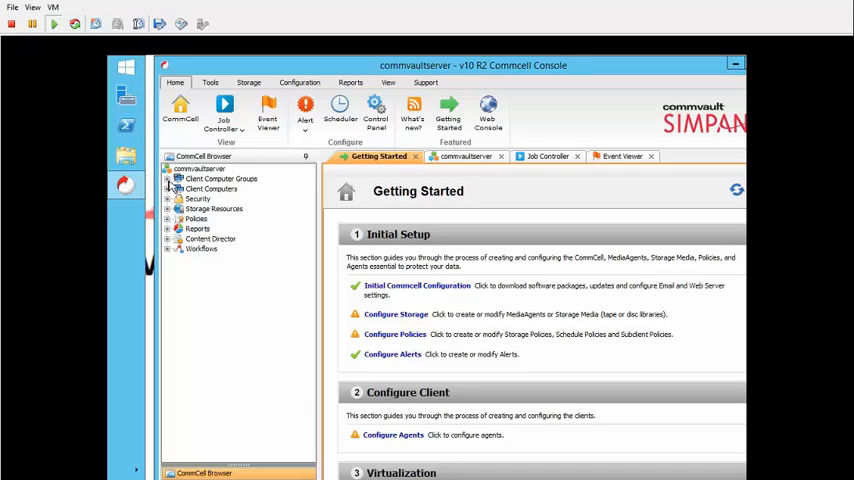
# - Expand Client Computers and show the commvaultserver Windows Server client
pyautogui.click(170, 188)
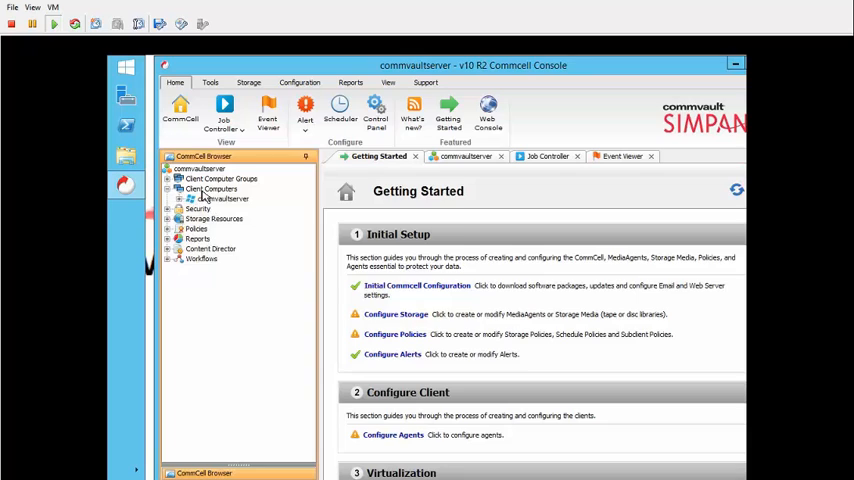
pyautogui.click(210, 188)
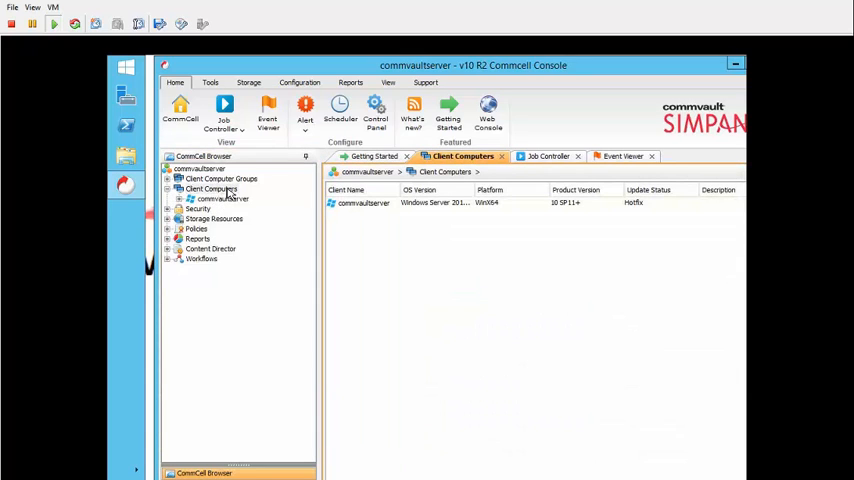
# - Bring up the New Client menu from the Client Computers node
pyautogui.rightClick(210, 188)
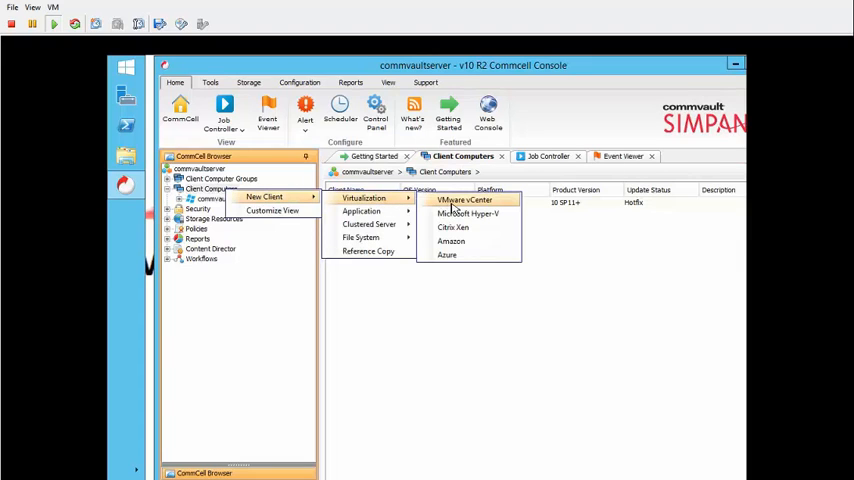
pyautogui.moveTo(420, 332)
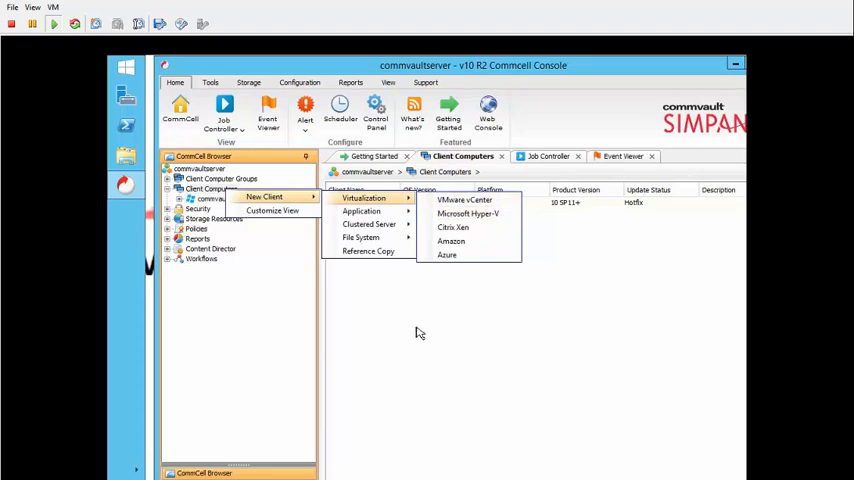
pyautogui.moveTo(466, 200)
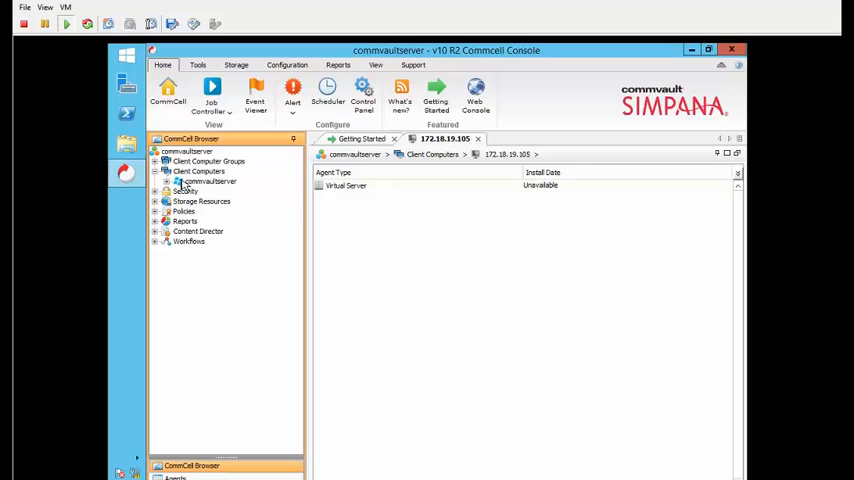
pyautogui.moveTo(208, 188)
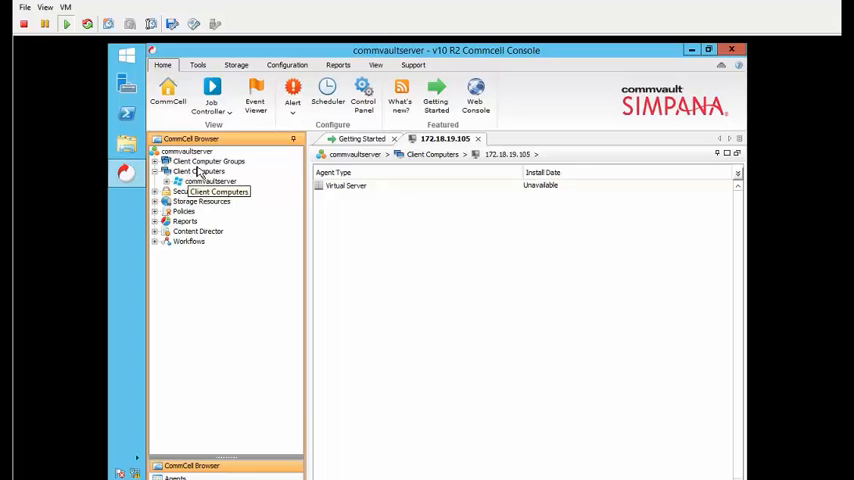
# - Start a new VMware vCenter client and enter the server name with user name root
pyautogui.rightClick(196, 172)
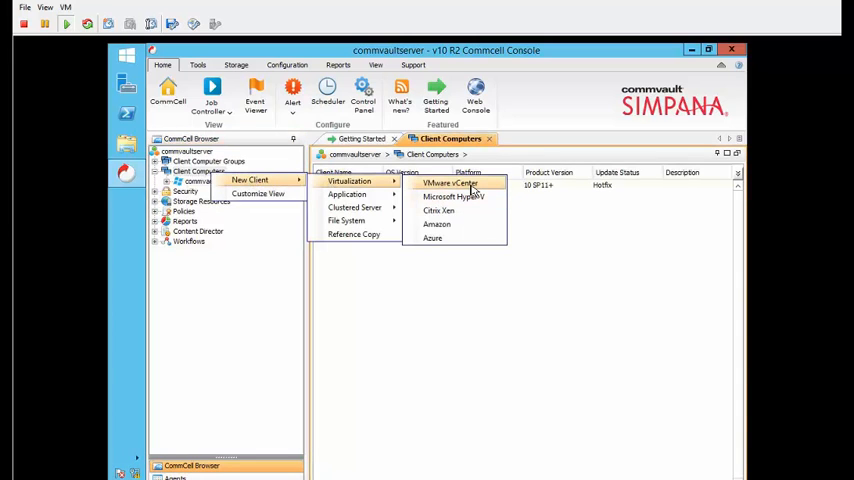
pyautogui.click(450, 184)
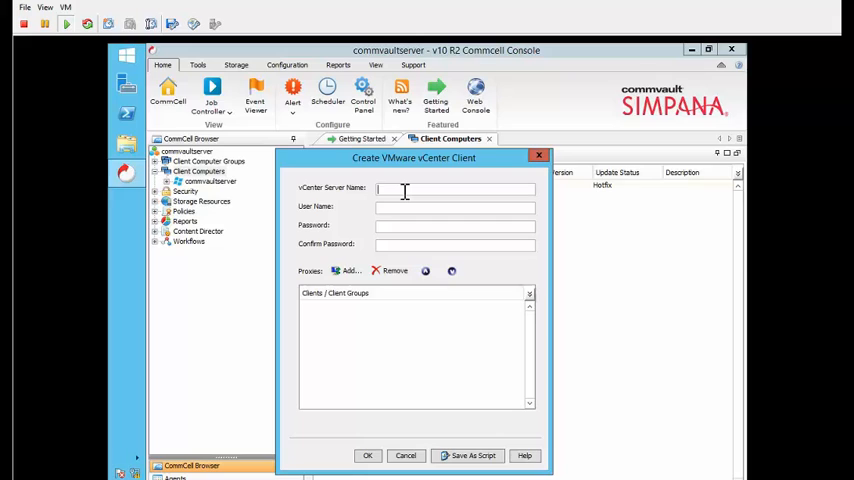
pyautogui.click(404, 188)
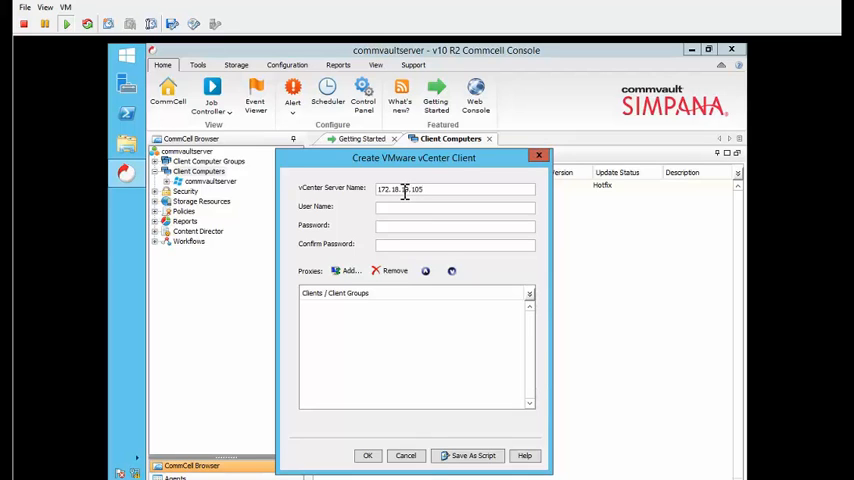
pyautogui.write('root')
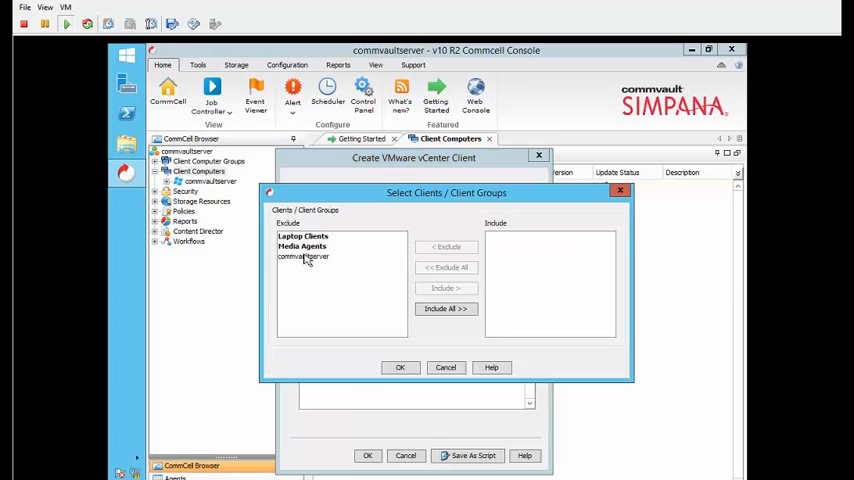
pyautogui.moveTo(228, 226)
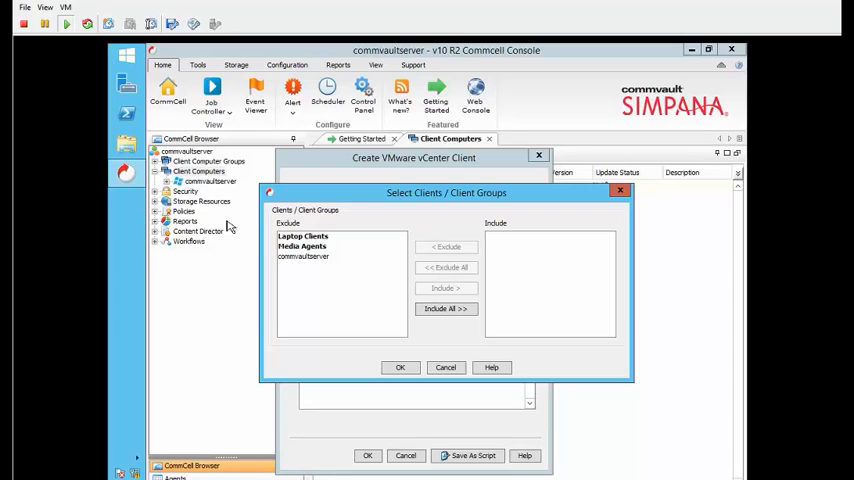
# - Create the vCenter client 172.18.19.103 with the Media Agents group as proxy
pyautogui.click(304, 246)
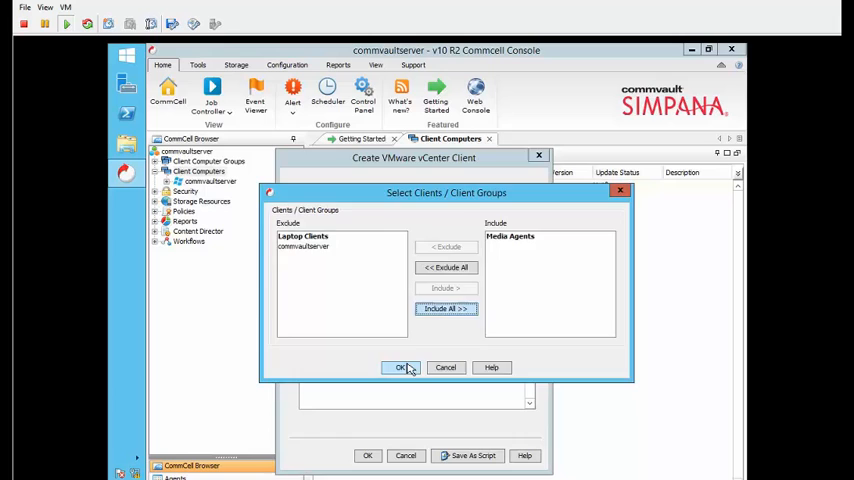
pyautogui.click(400, 368)
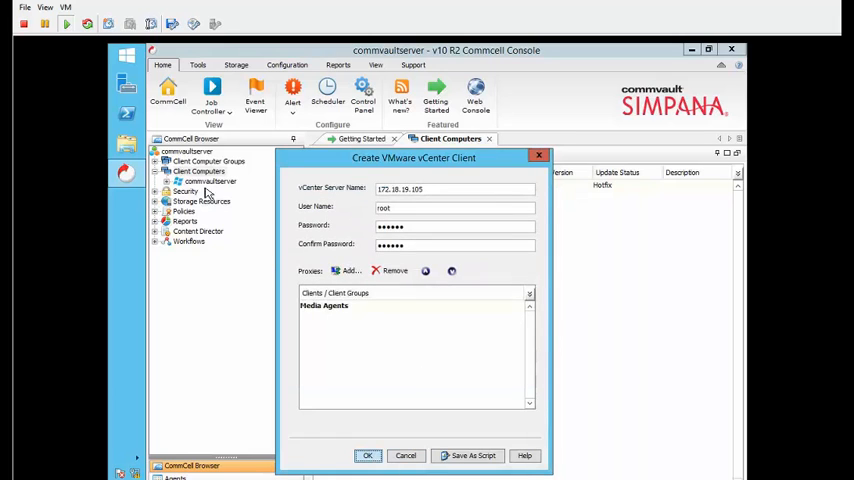
pyautogui.click(368, 456)
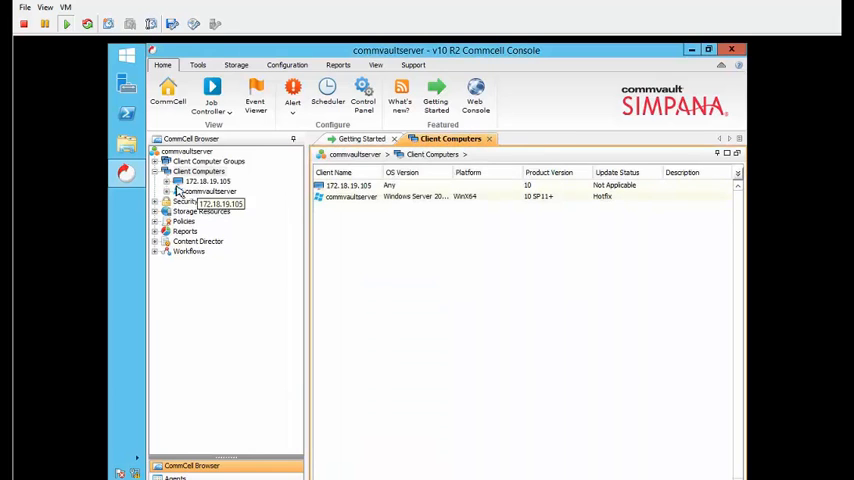
# - Expand the new client to VMware defaultBackupSet and show the default subclient's properties
pyautogui.click(168, 180)
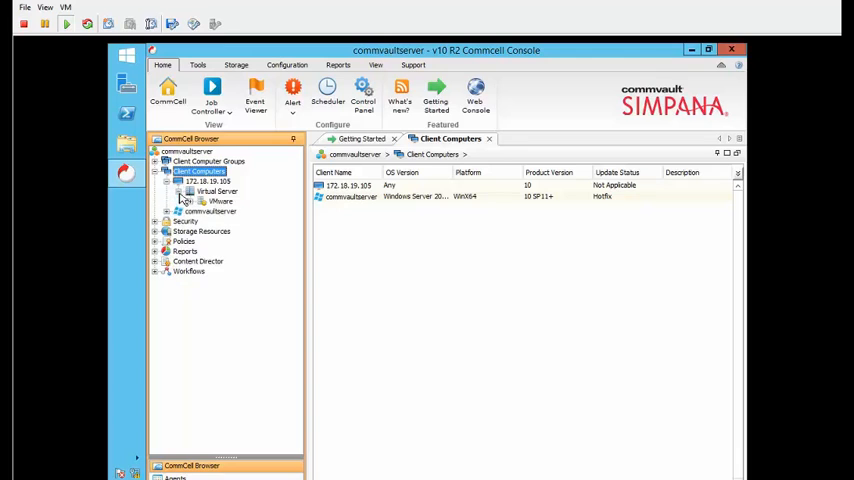
pyautogui.click(220, 200)
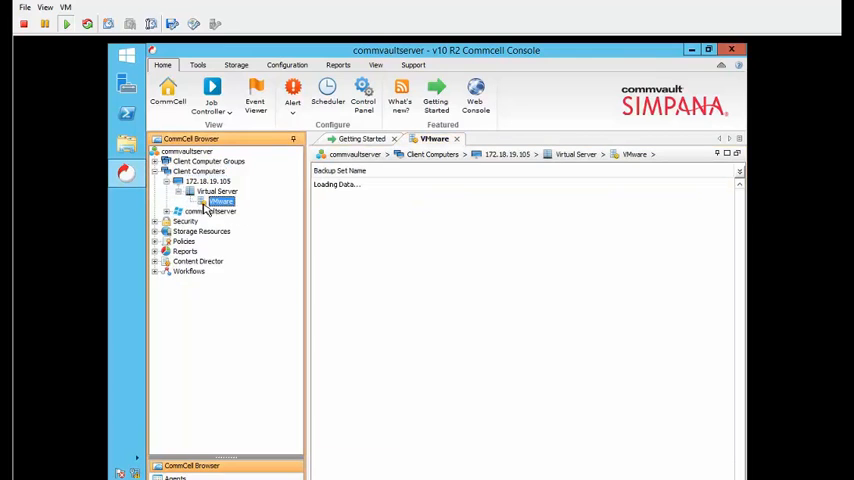
pyautogui.click(220, 200)
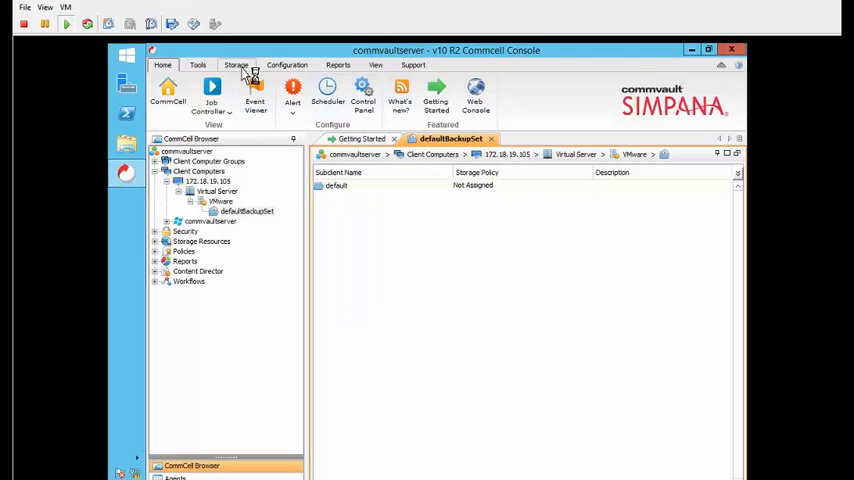
pyautogui.doubleClick(336, 186)
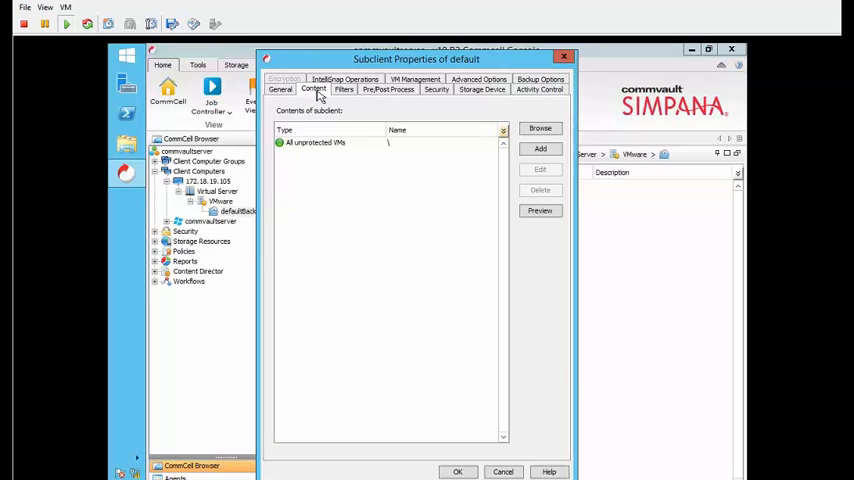
# - Preview the 38 VMs the default subclient would protect and return to Contents
pyautogui.click(540, 210)
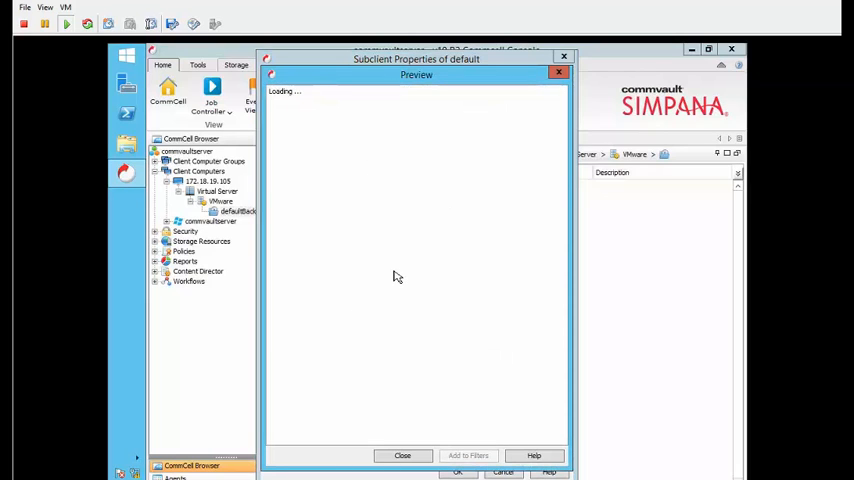
pyautogui.moveTo(424, 334)
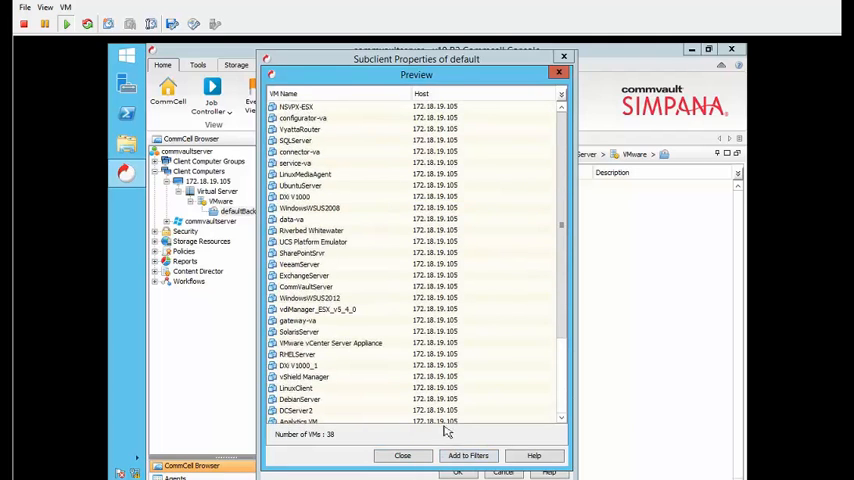
pyautogui.scroll(-3)
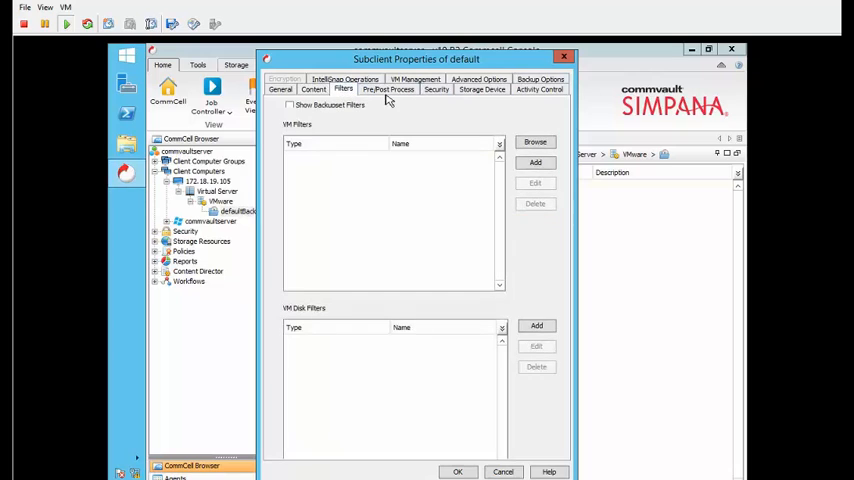
pyautogui.click(312, 88)
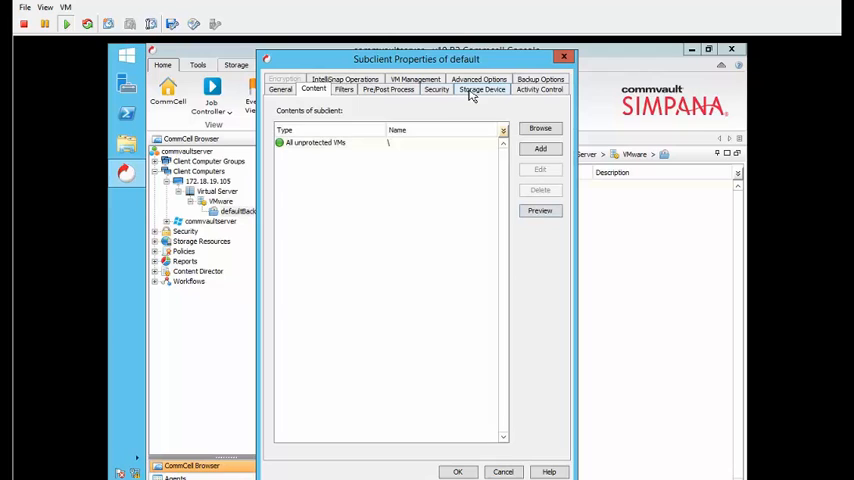
# - Review the Storage Device and Data Storage Policy settings, then close the properties
pyautogui.click(480, 88)
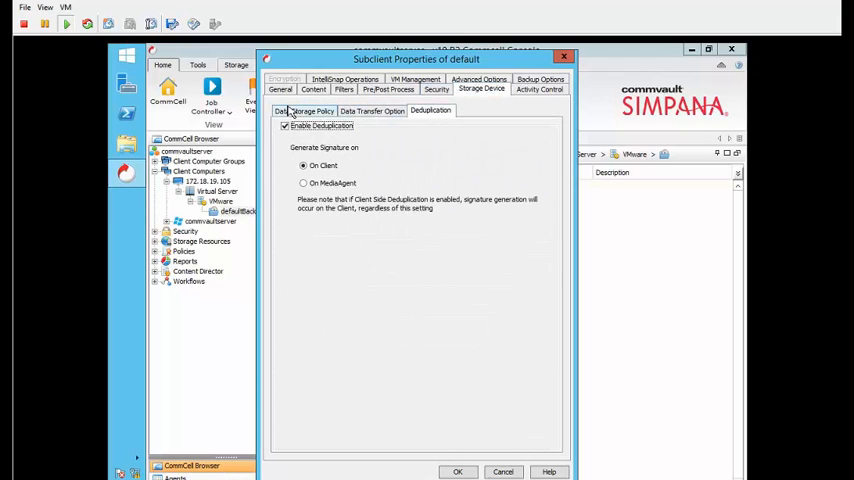
pyautogui.click(304, 112)
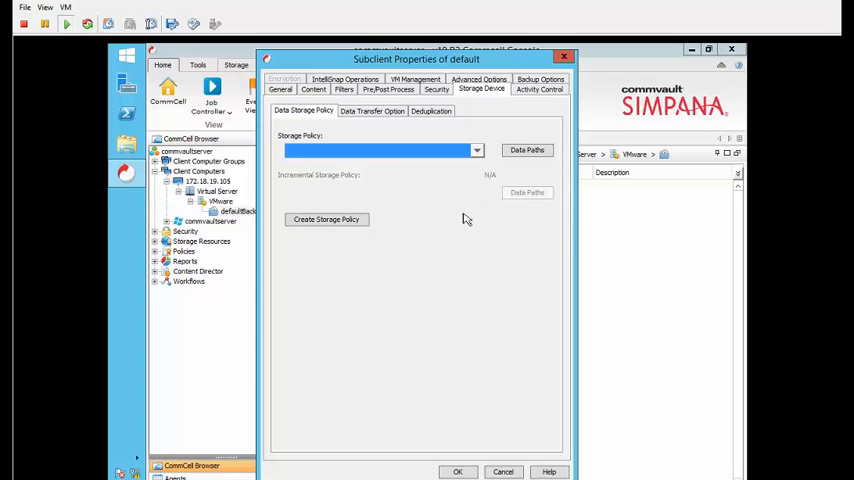
pyautogui.click(504, 472)
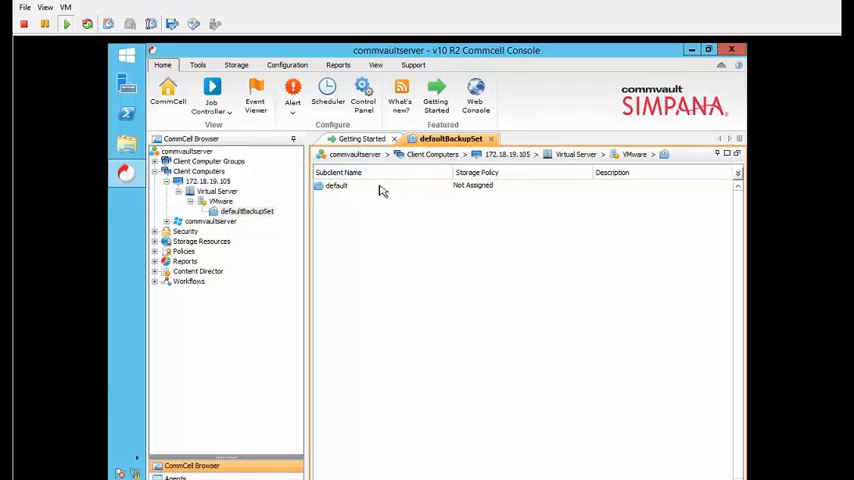
pyautogui.moveTo(176, 192)
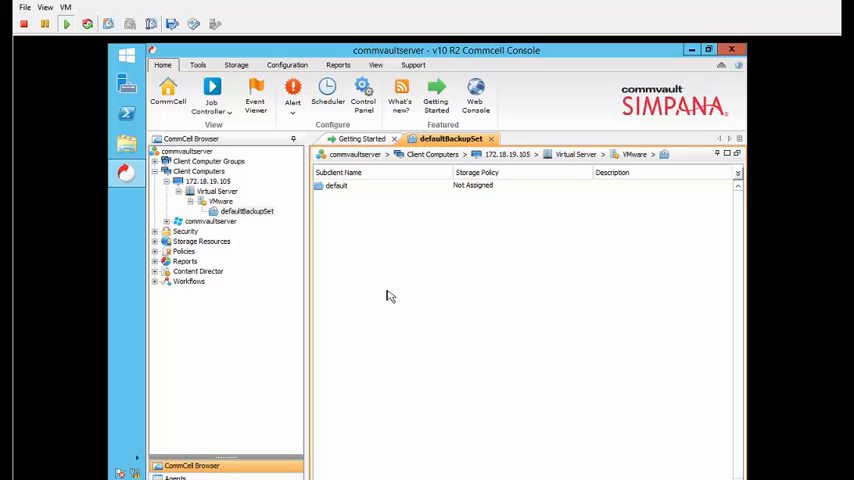
pyautogui.moveTo(408, 266)
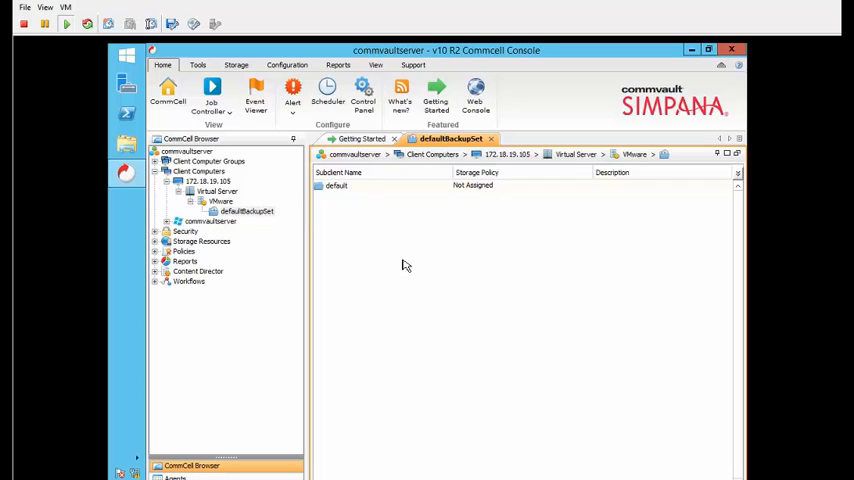
pyautogui.moveTo(222, 210)
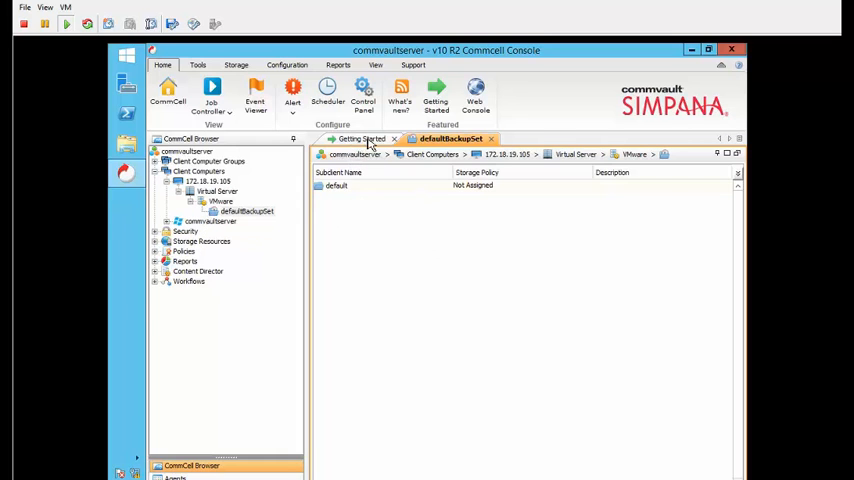
# - Switch from the defaultBackupSet view to the Getting Started overview
pyautogui.click(360, 138)
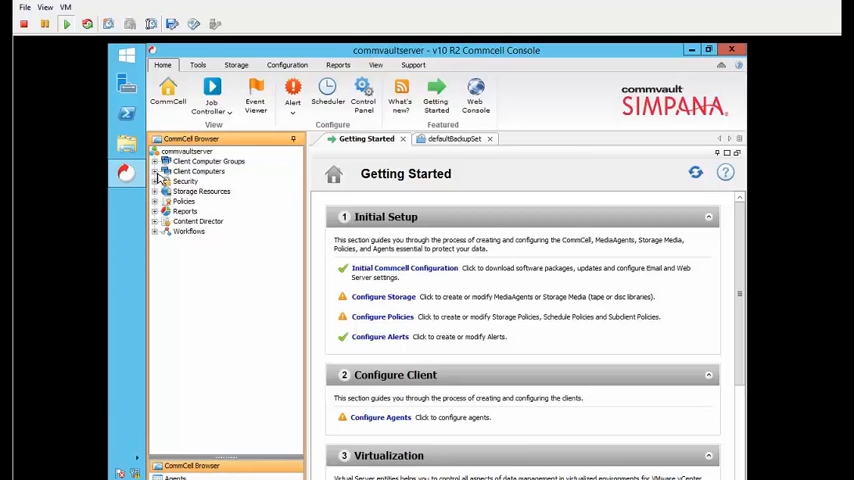
# - Expand the 172.16.19.105 client's Virtual Server node and launch the Web Console
pyautogui.click(166, 172)
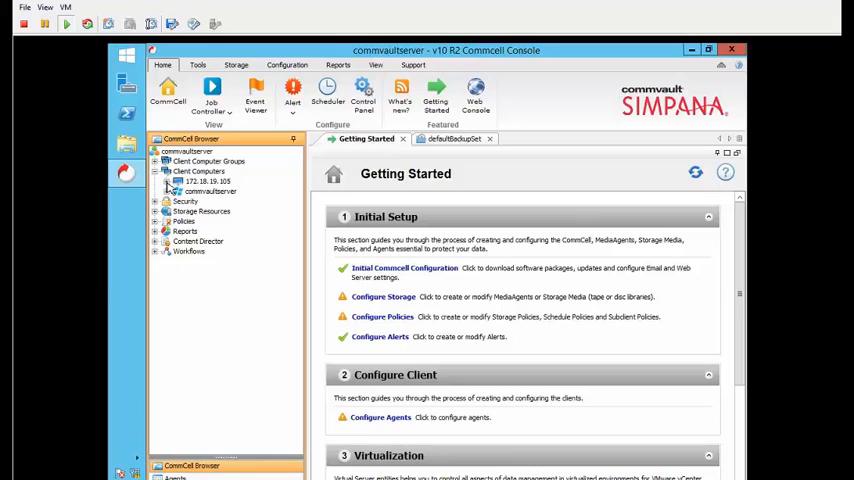
pyautogui.click(172, 192)
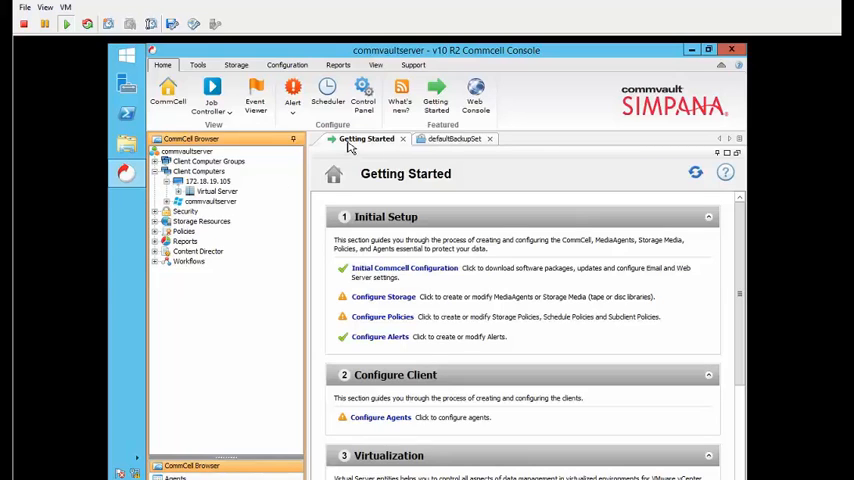
pyautogui.moveTo(368, 140)
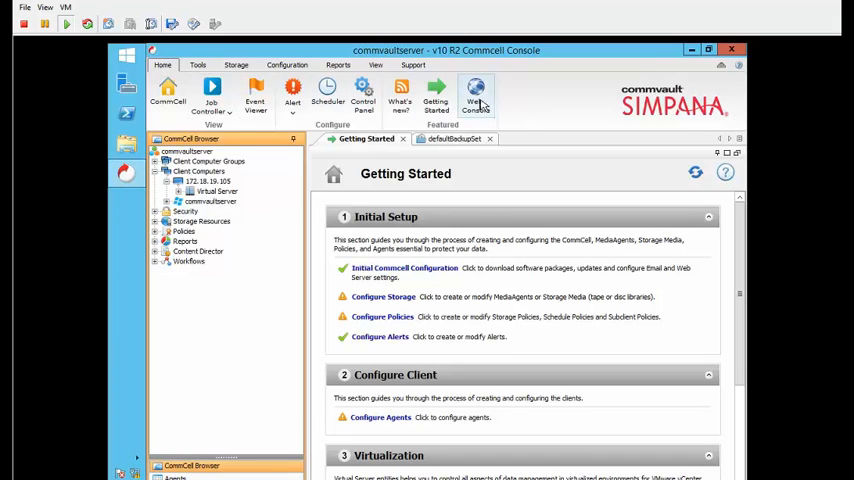
pyautogui.click(476, 96)
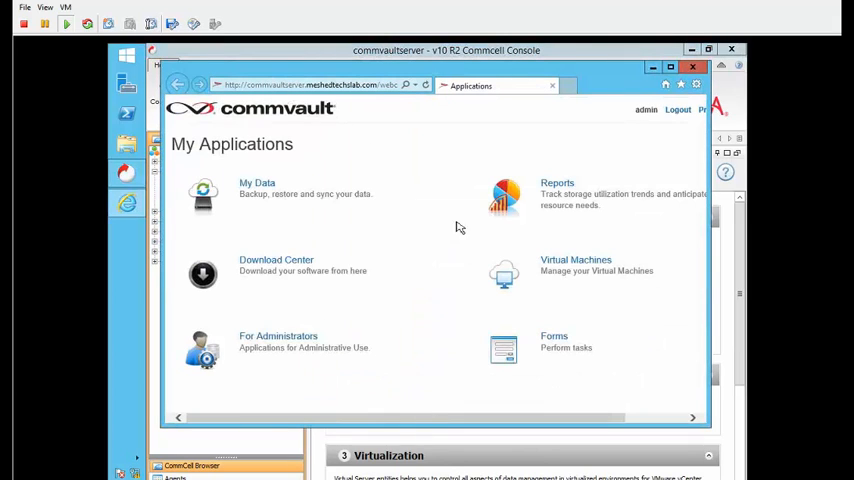
pyautogui.moveTo(310, 328)
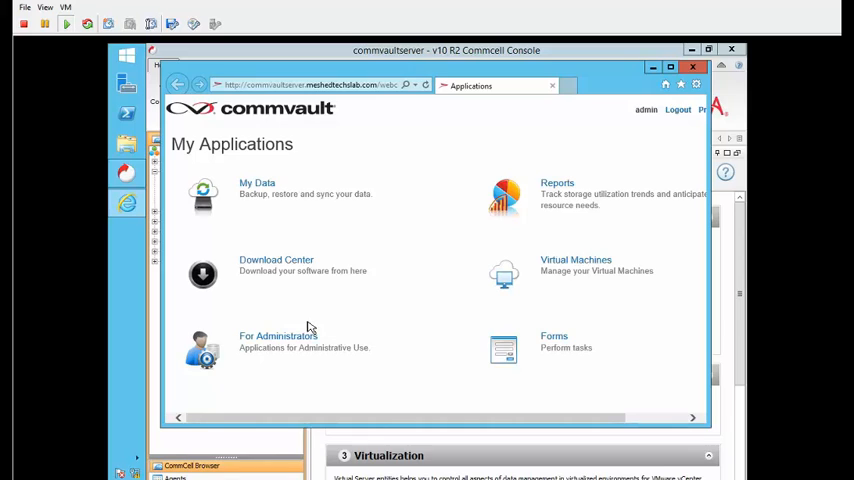
pyautogui.moveTo(420, 292)
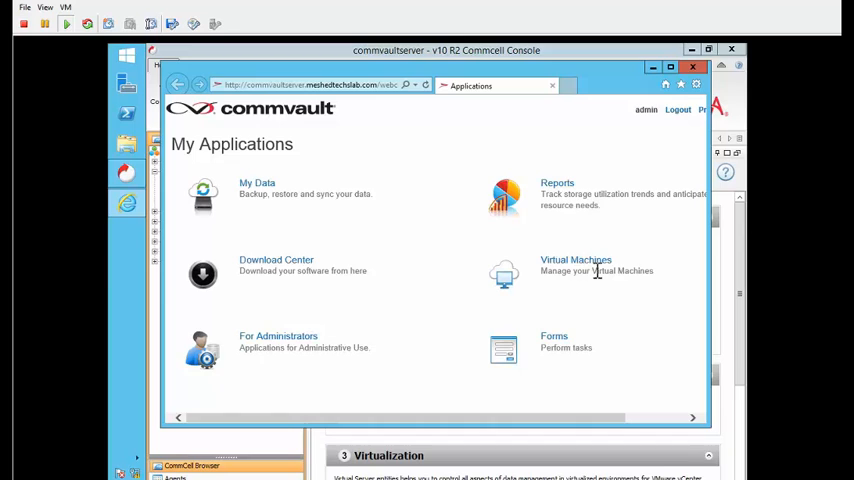
pyautogui.moveTo(264, 226)
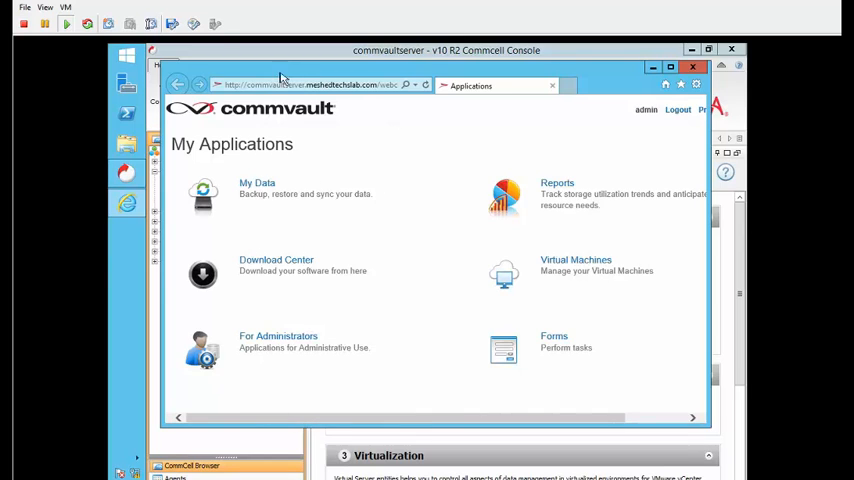
pyautogui.moveTo(344, 246)
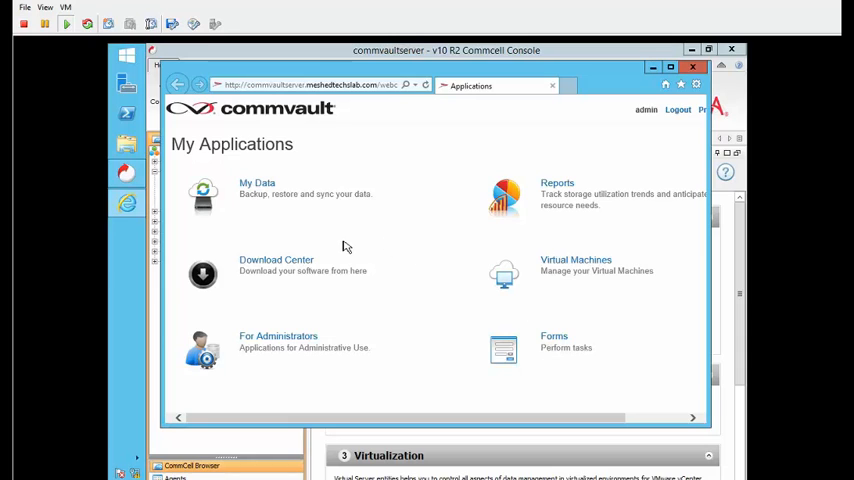
pyautogui.moveTo(420, 356)
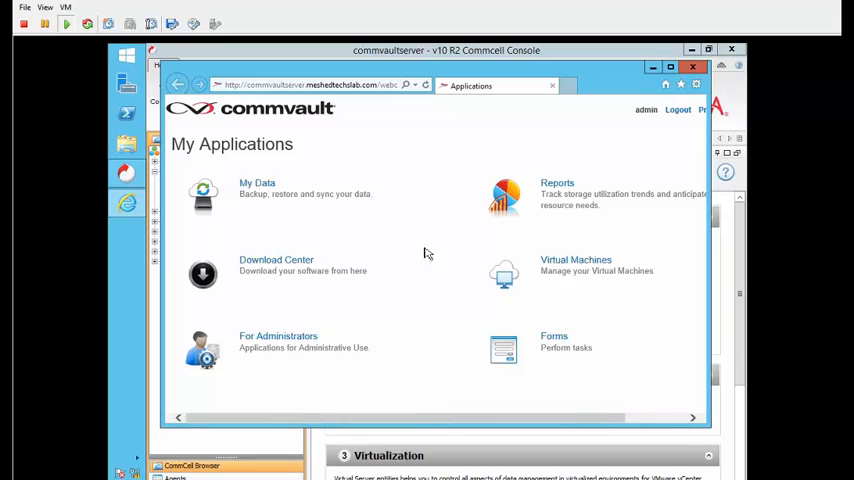
pyautogui.moveTo(258, 192)
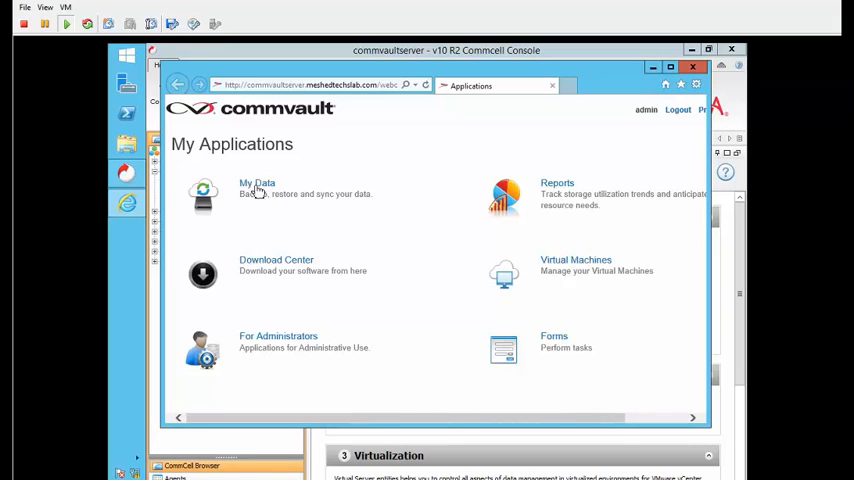
pyautogui.moveTo(292, 248)
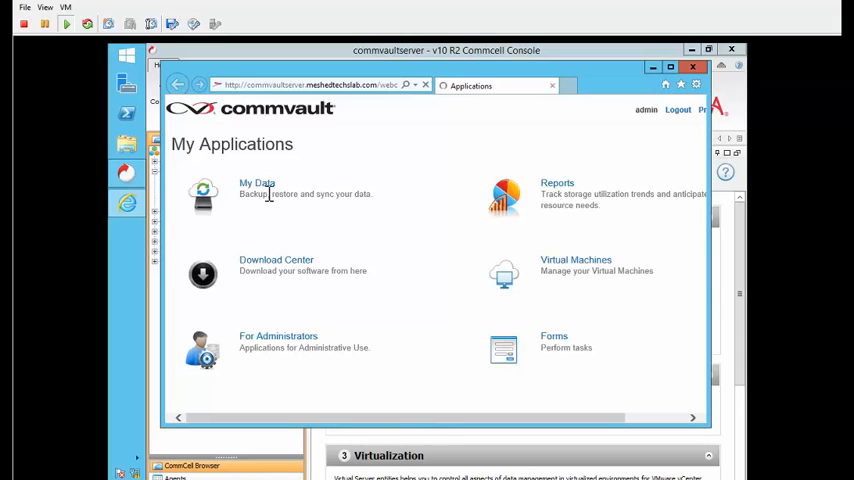
# - Choose Reports on the My Applications home
pyautogui.click(256, 188)
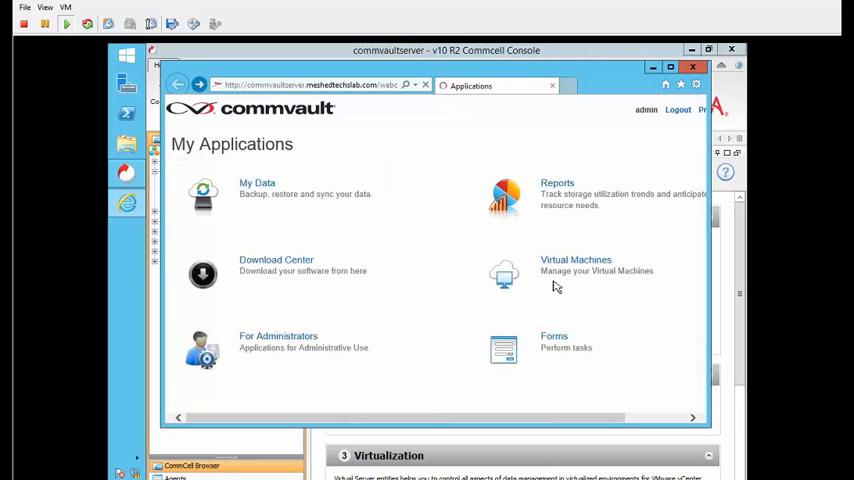
pyautogui.click(576, 260)
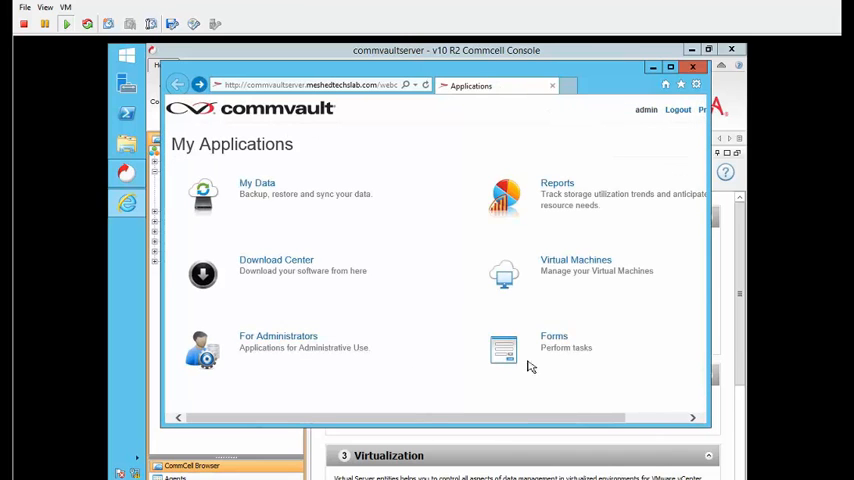
pyautogui.moveTo(578, 194)
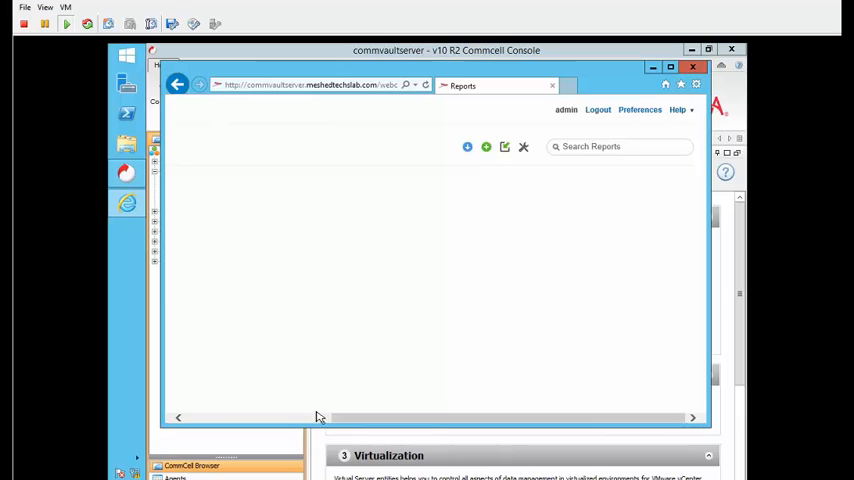
# - Go back from the empty Reports page to My Applications
pyautogui.click(176, 84)
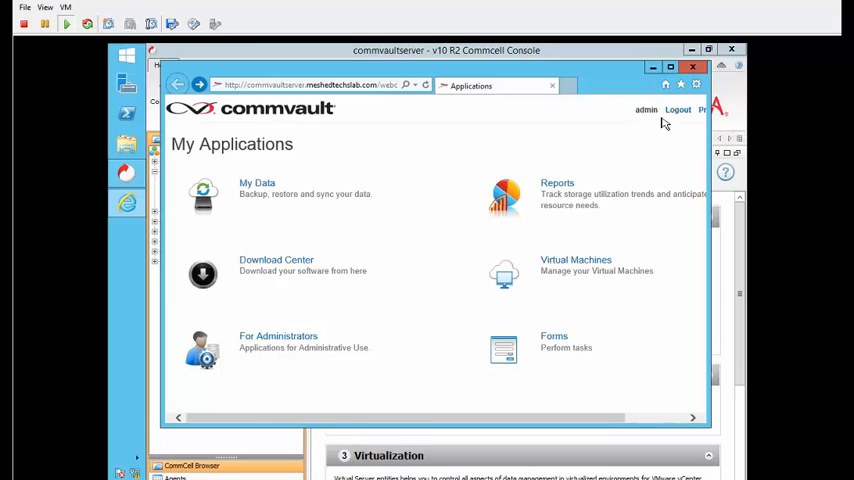
pyautogui.moveTo(268, 452)
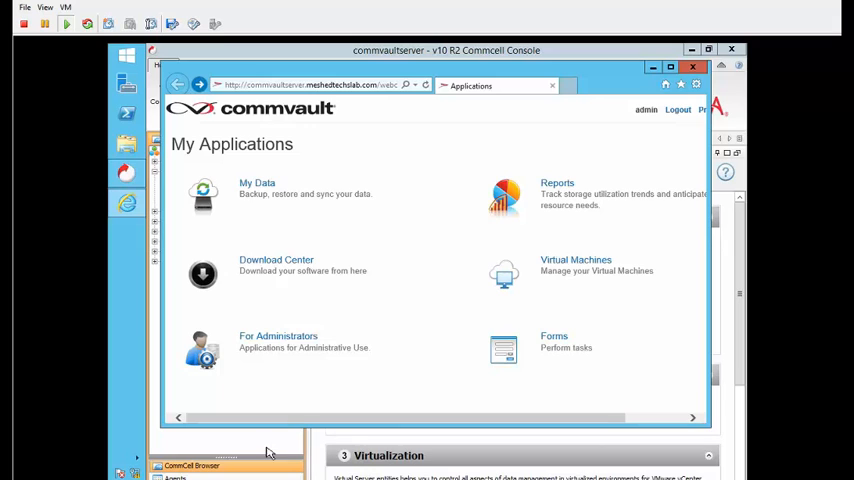
pyautogui.moveTo(660, 136)
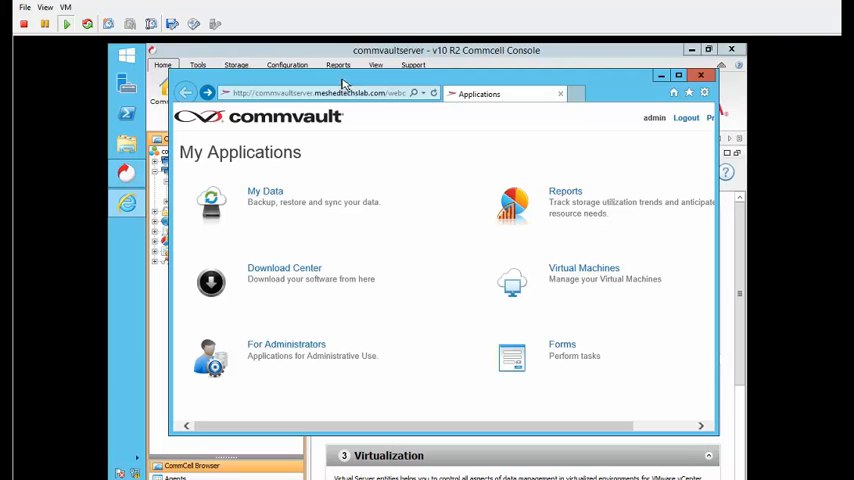
pyautogui.moveTo(476, 116)
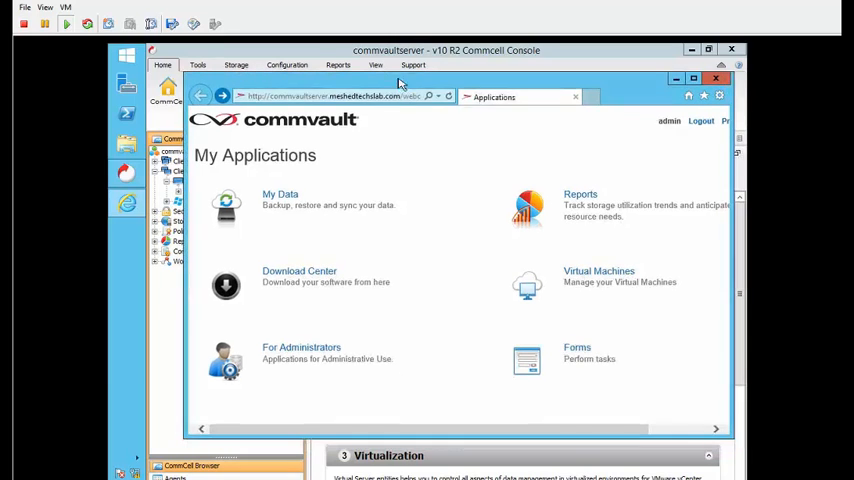
pyautogui.moveTo(430, 150)
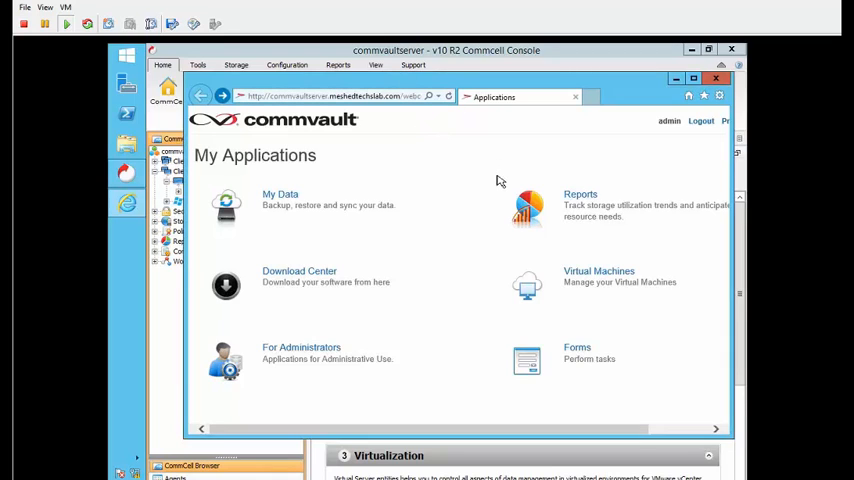
pyautogui.moveTo(418, 184)
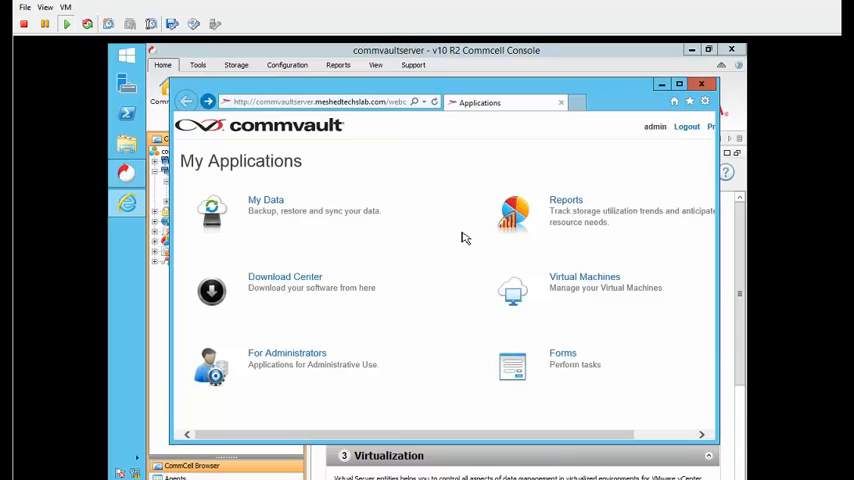
pyautogui.moveTo(444, 116)
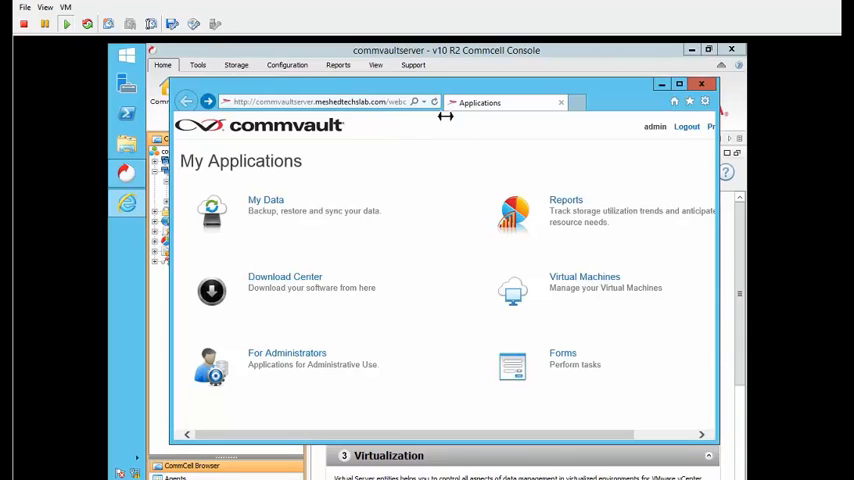